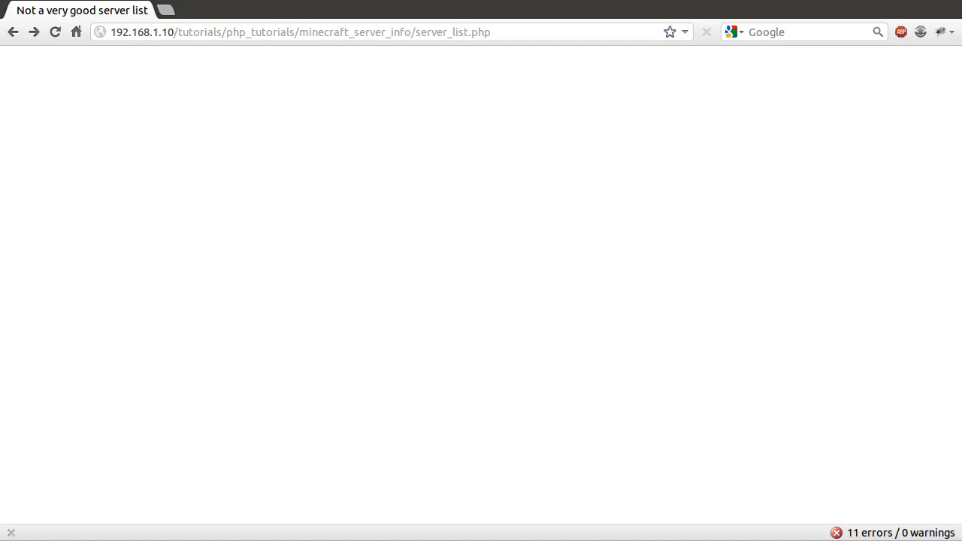
pyautogui.moveTo(348, 125)
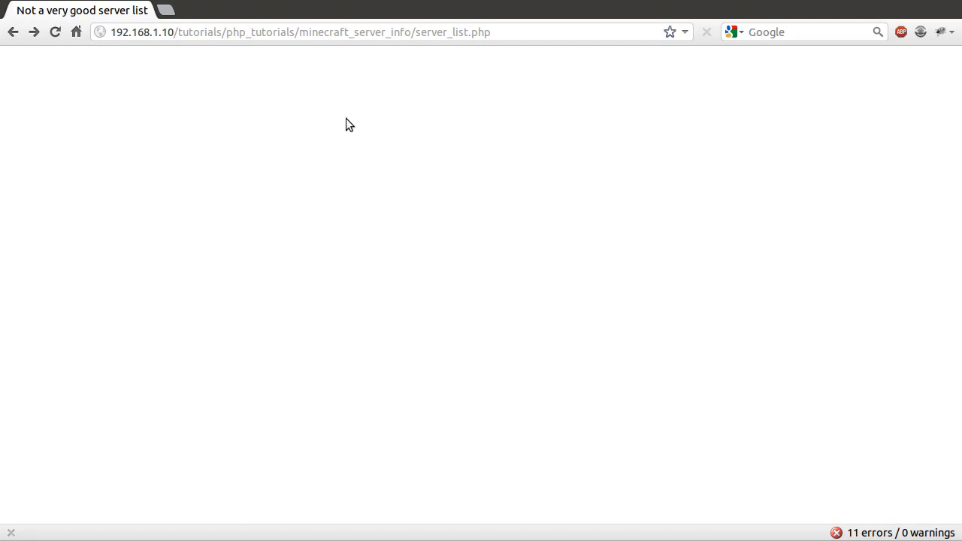
pyautogui.moveTo(490, 178)
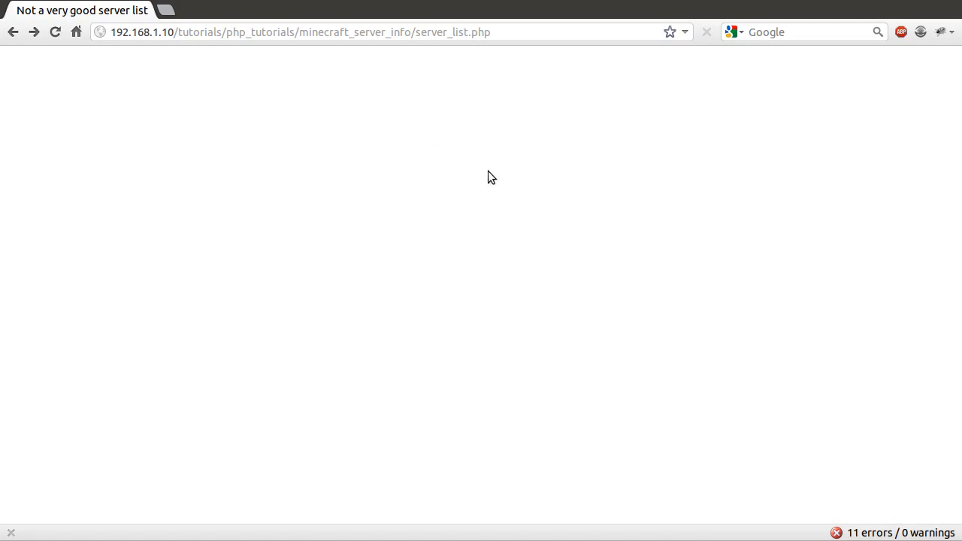
pyautogui.moveTo(299, 91)
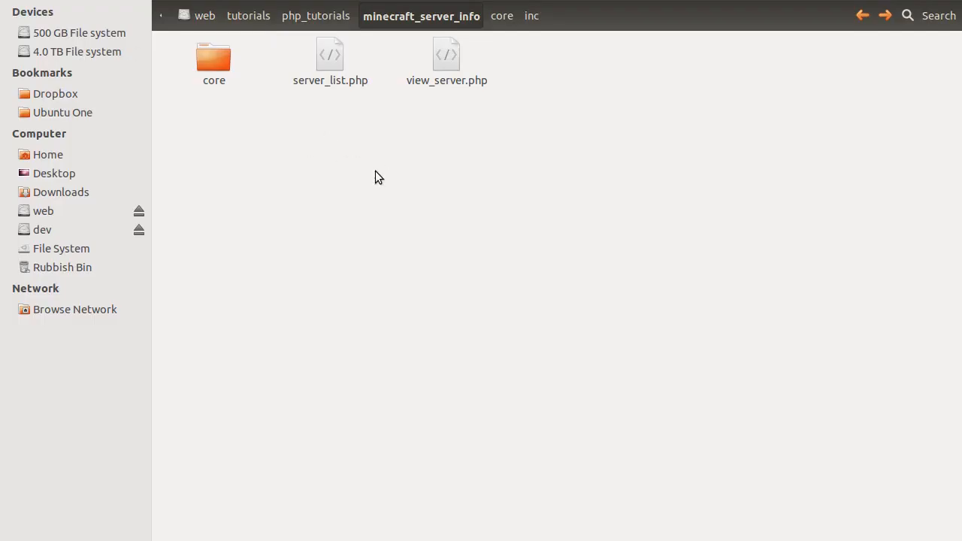
pyautogui.moveTo(462, 151)
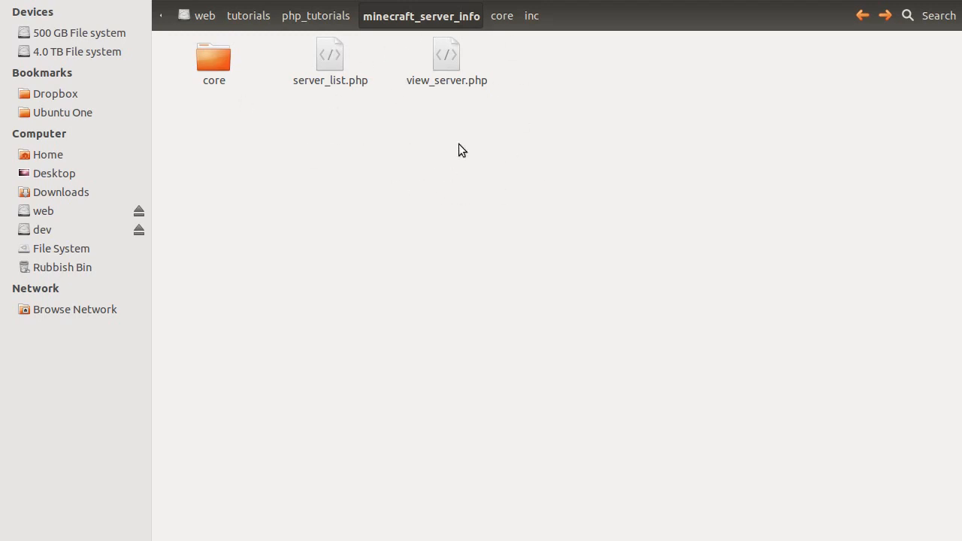
# - Look over server_list.php and view_server.php, then enter the core folder
pyautogui.click(331, 57)
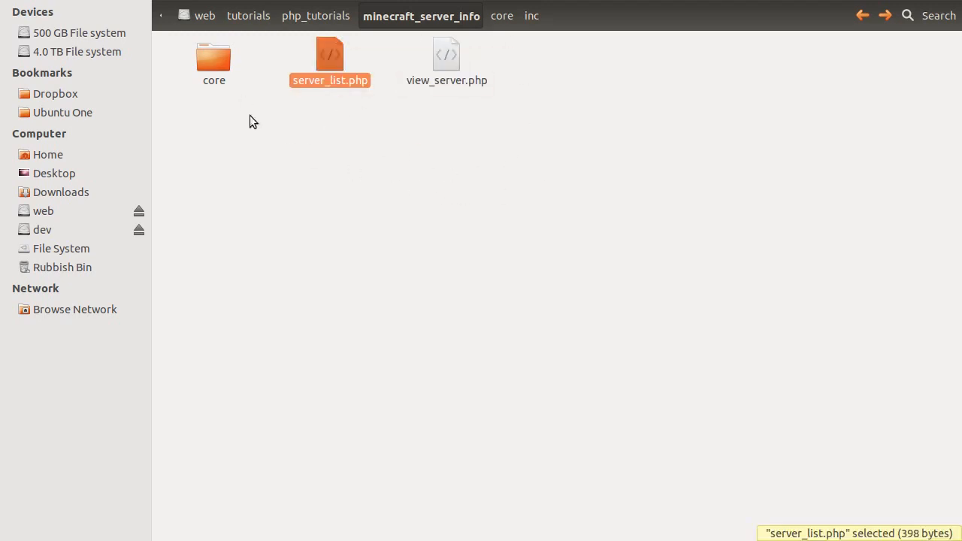
pyautogui.click(446, 63)
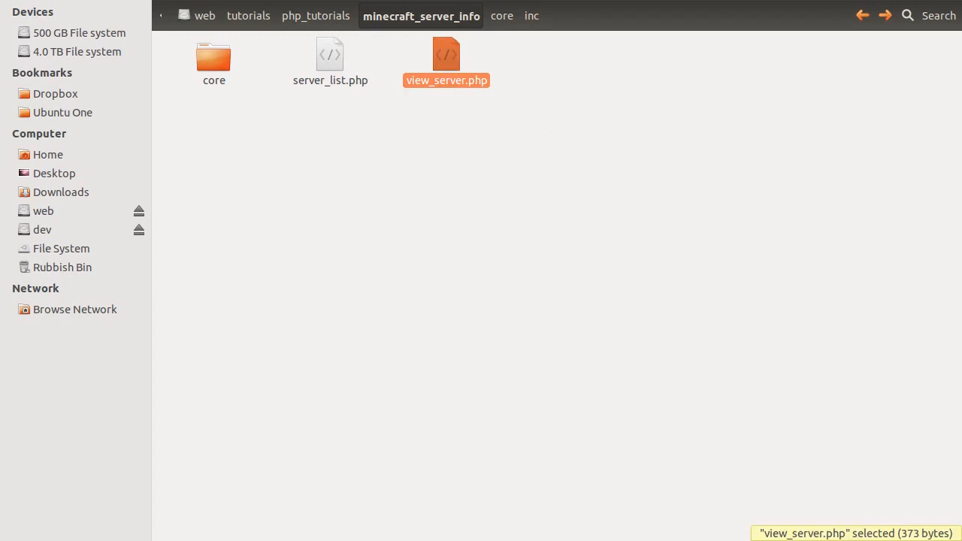
pyautogui.click(223, 133)
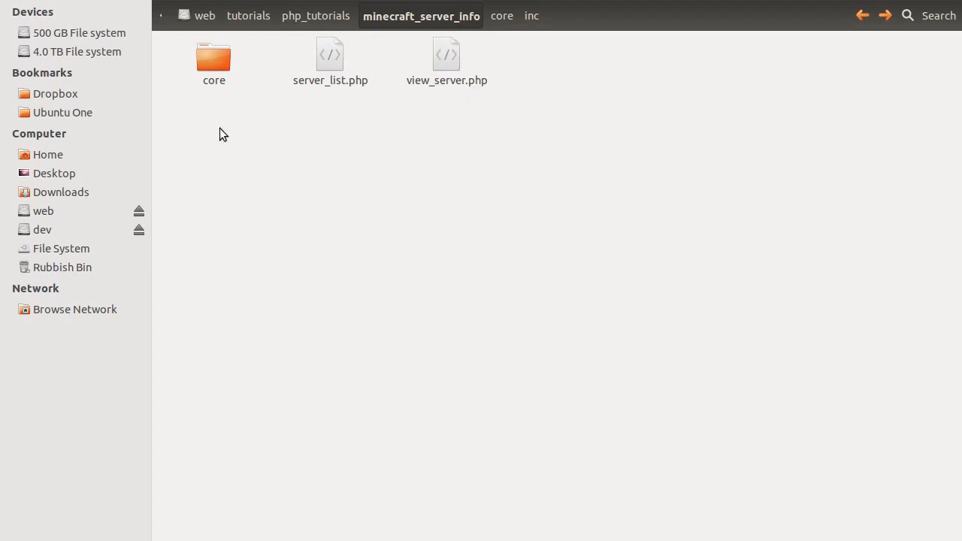
pyautogui.click(214, 57)
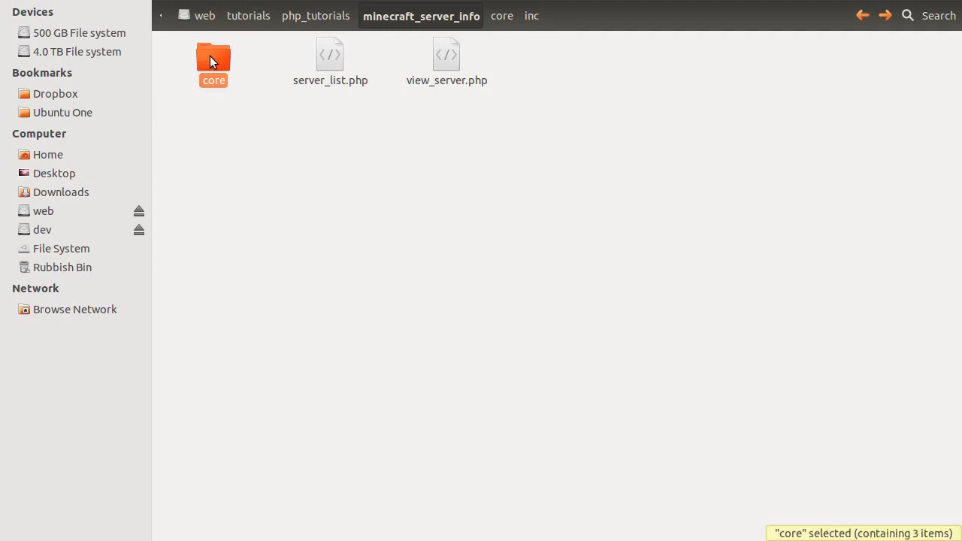
pyautogui.doubleClick(213, 63)
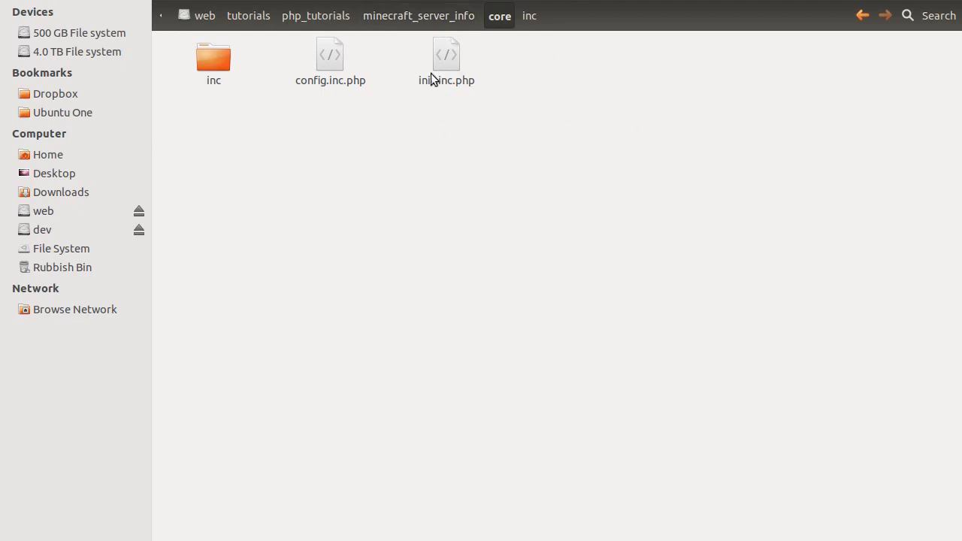
pyautogui.moveTo(425, 75)
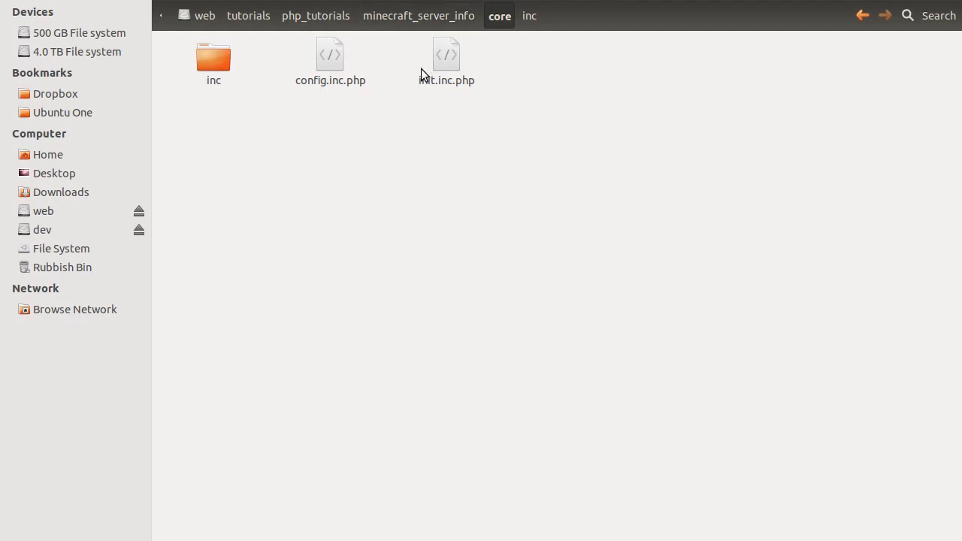
pyautogui.moveTo(379, 116)
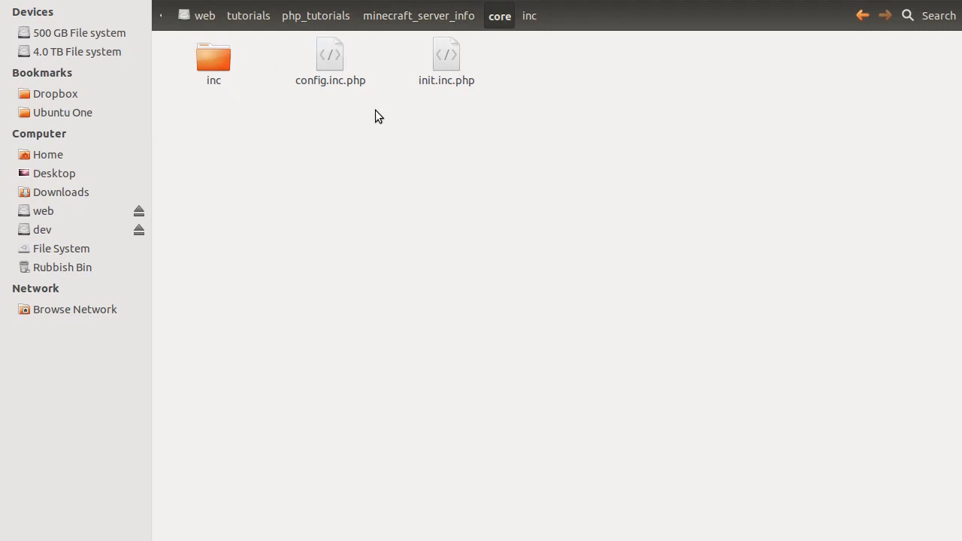
# - Review core's config.inc.php, init.inc.php and the inc subfolder
pyautogui.click(331, 57)
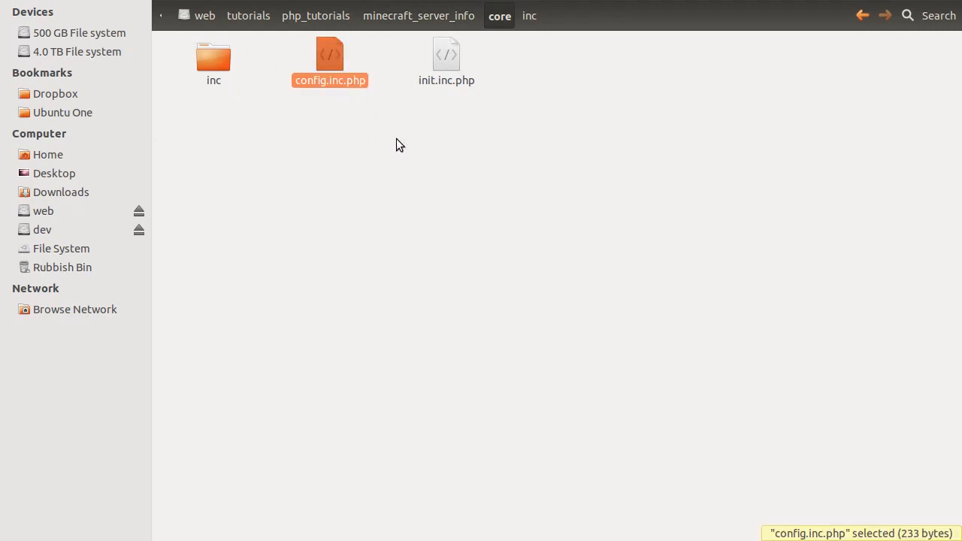
pyautogui.click(445, 61)
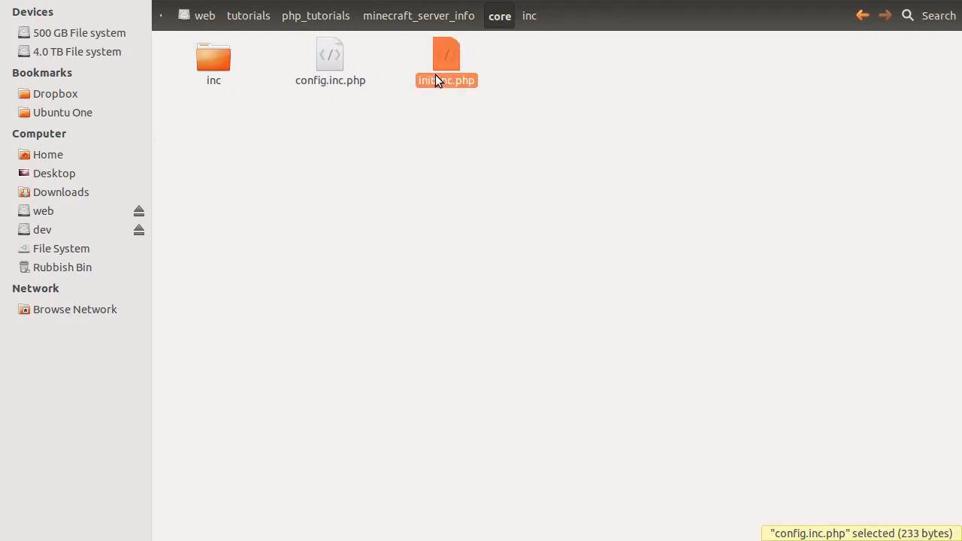
pyautogui.click(446, 60)
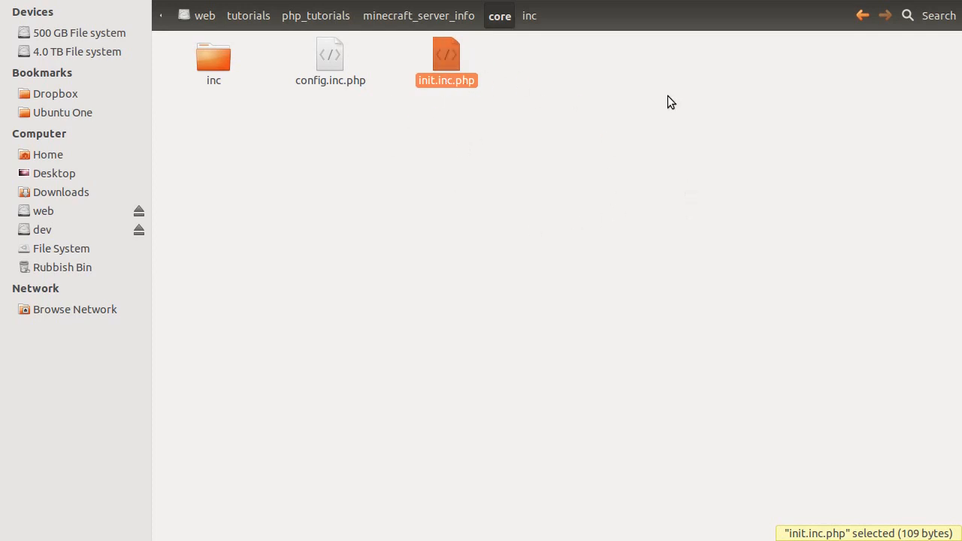
pyautogui.moveTo(506, 105)
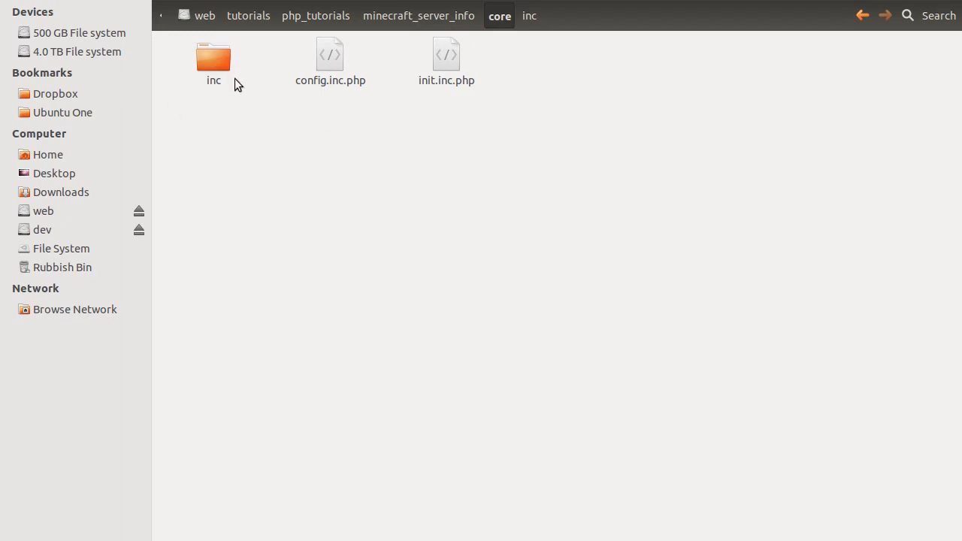
pyautogui.click(214, 60)
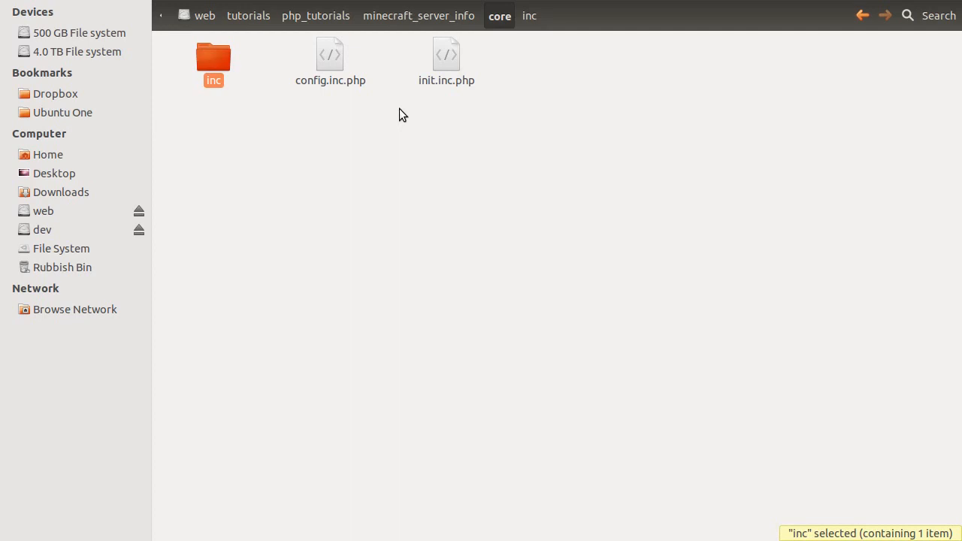
# - Check inc's mc.inc.php, then return via php_tutorials to the minecraft_server_info folder
pyautogui.doubleClick(214, 54)
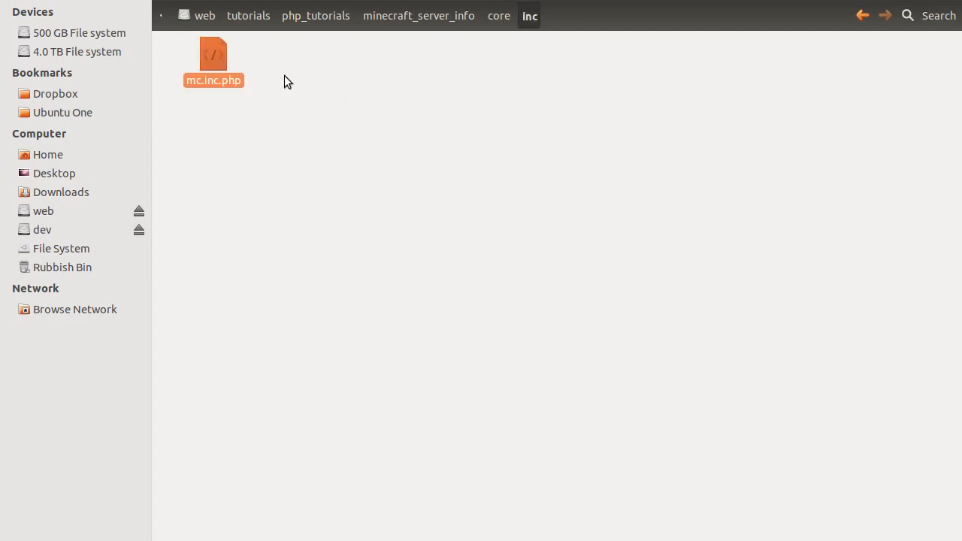
pyautogui.click(214, 54)
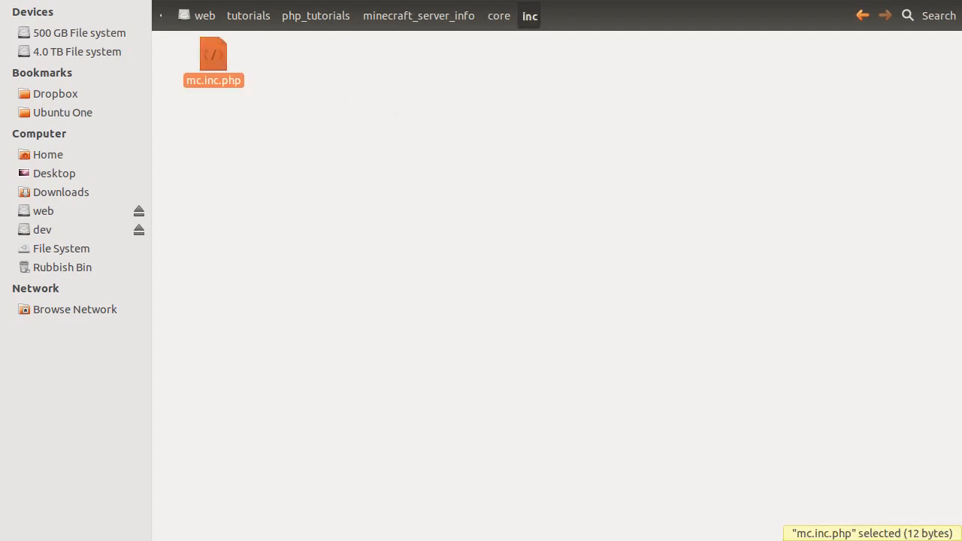
pyautogui.moveTo(397, 88)
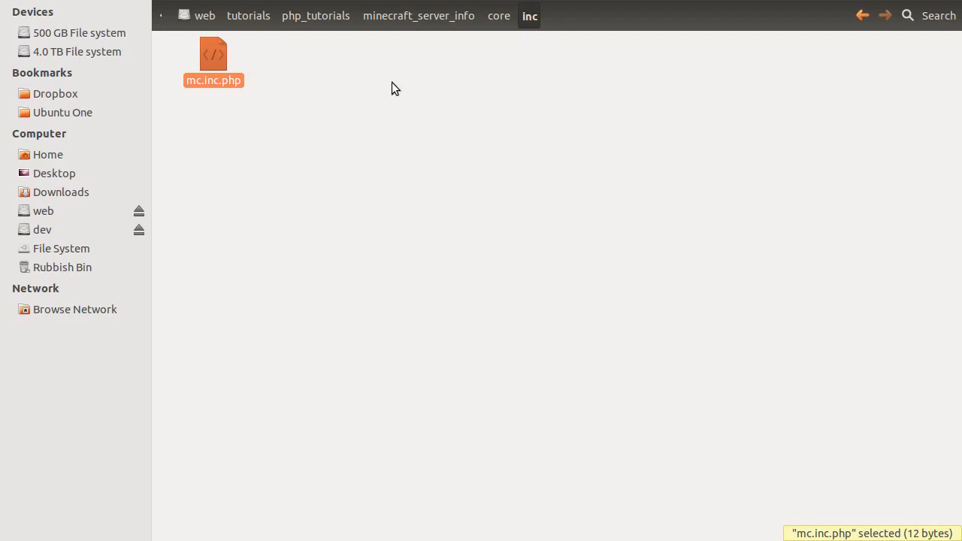
pyautogui.moveTo(368, 79)
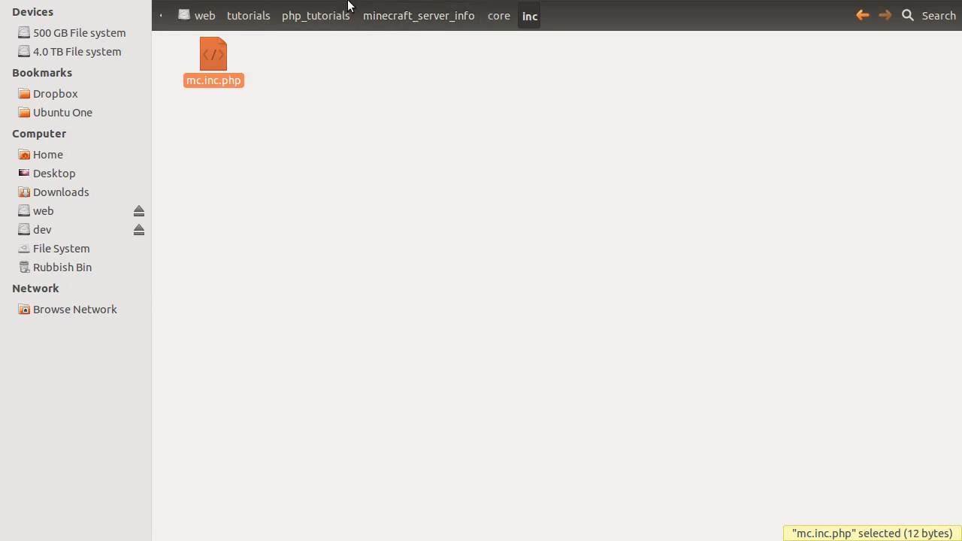
pyautogui.click(318, 15)
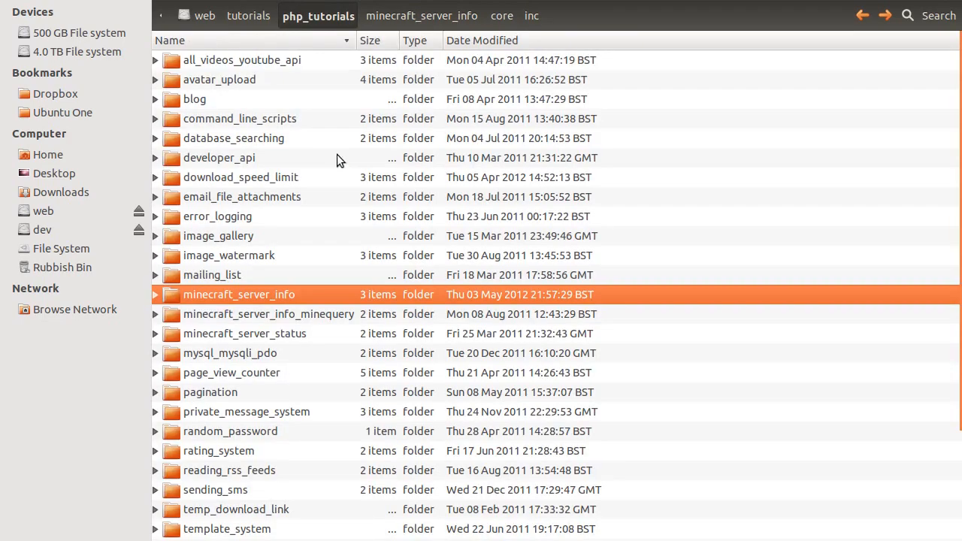
pyautogui.doubleClick(239, 293)
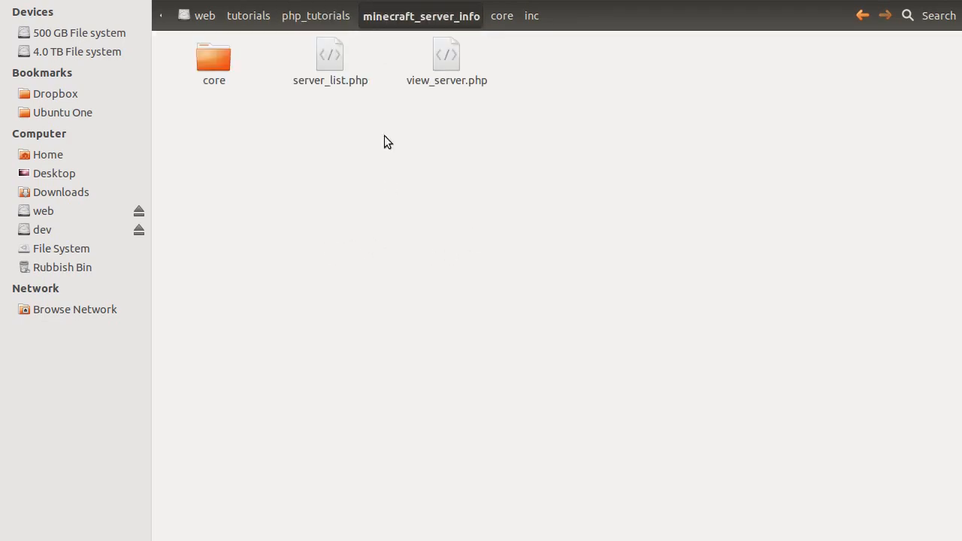
pyautogui.moveTo(272, 188)
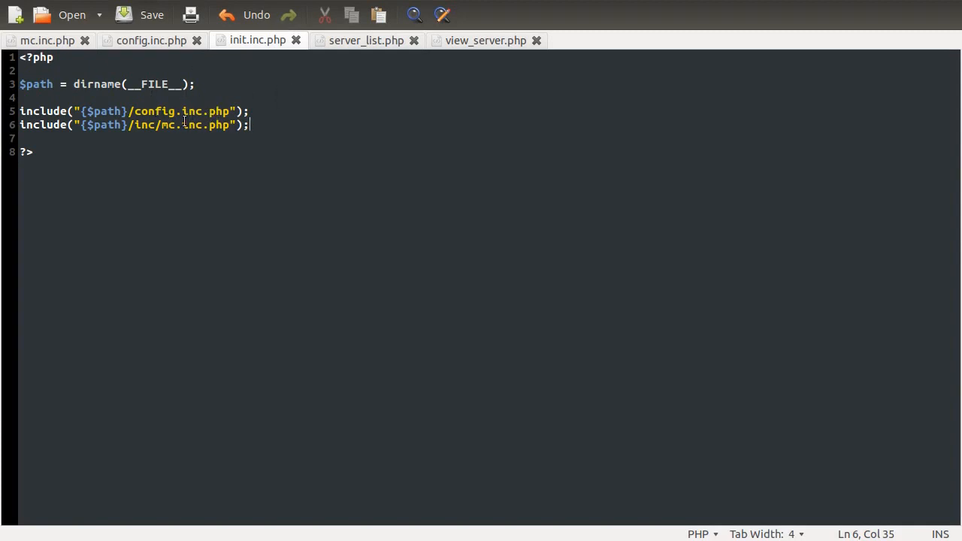
pyautogui.moveTo(369, 189)
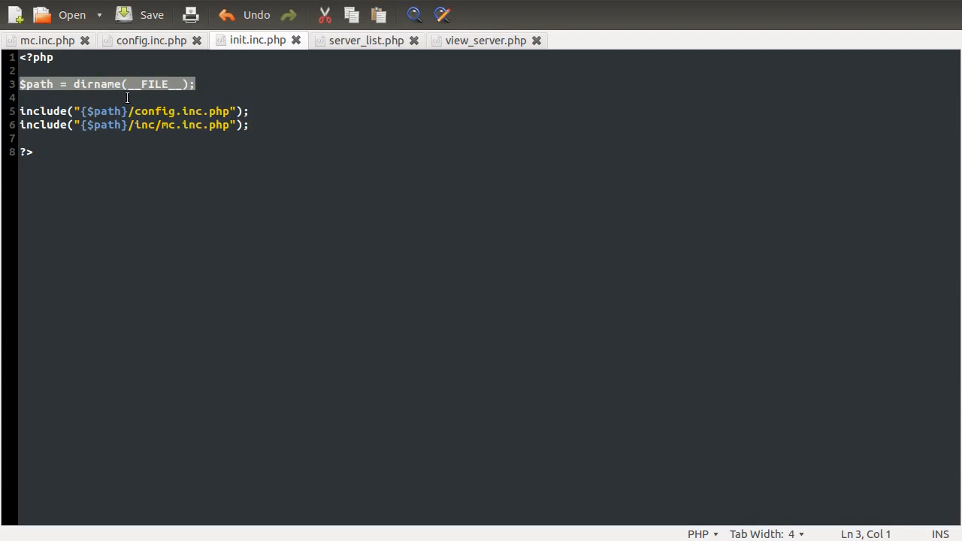
# - Review init.inc.php's $path from dirname(__FILE__) and its config.inc.php and inc/mc.inc.php includes
pyautogui.doubleClick(36, 84)
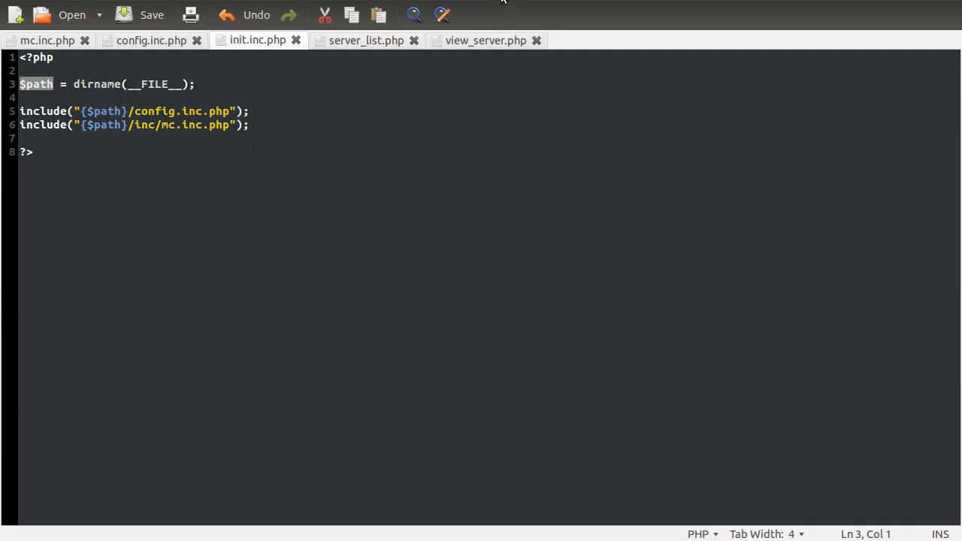
pyautogui.moveTo(502, 96)
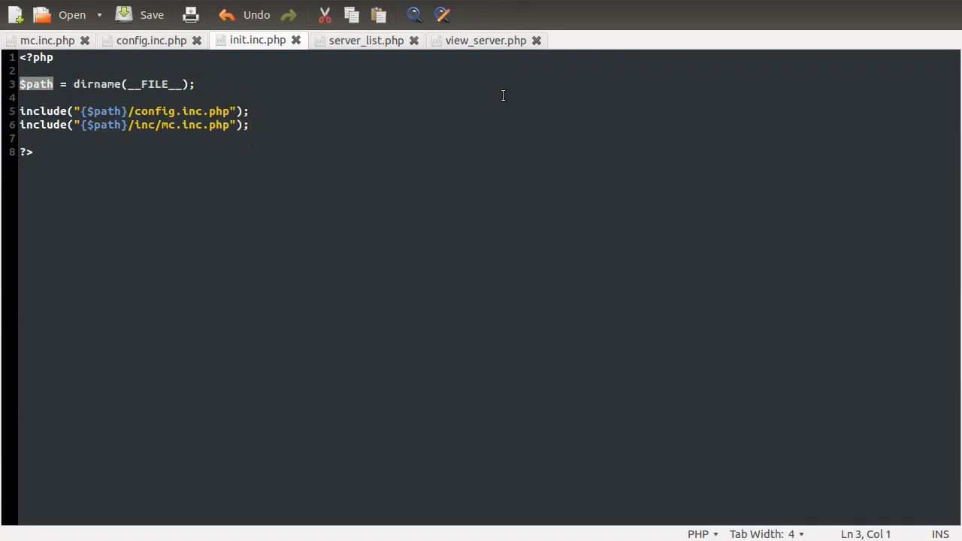
pyautogui.moveTo(468, 103)
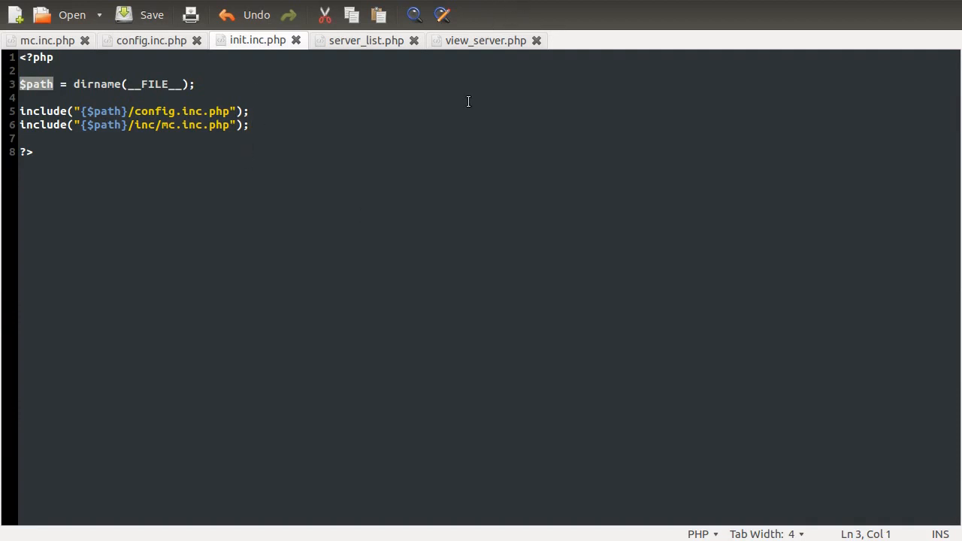
pyautogui.click(33, 150)
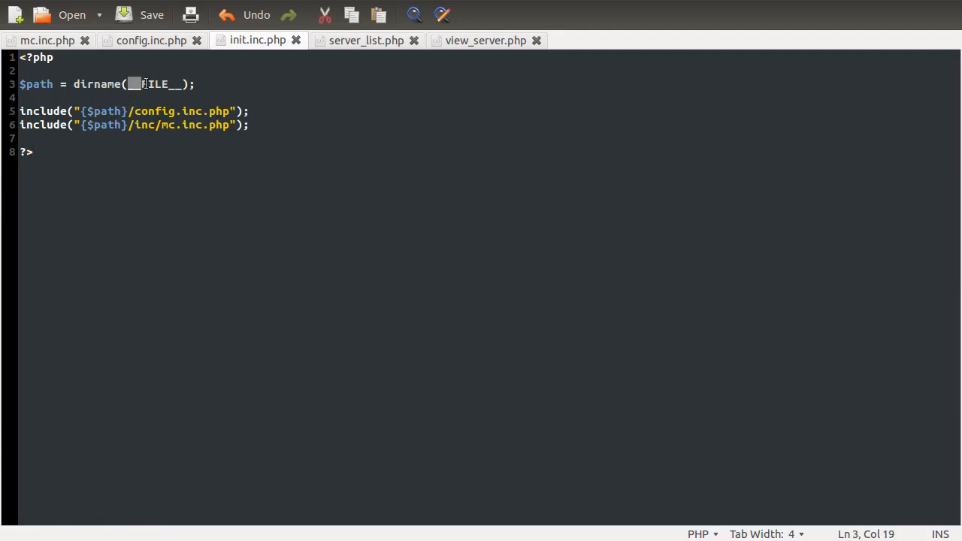
pyautogui.write('__FILE__')
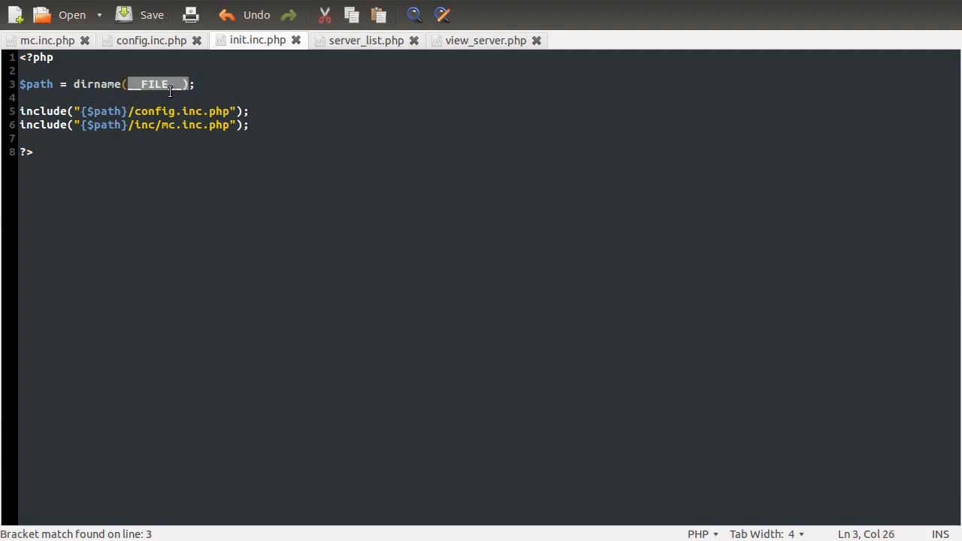
pyautogui.click(126, 84)
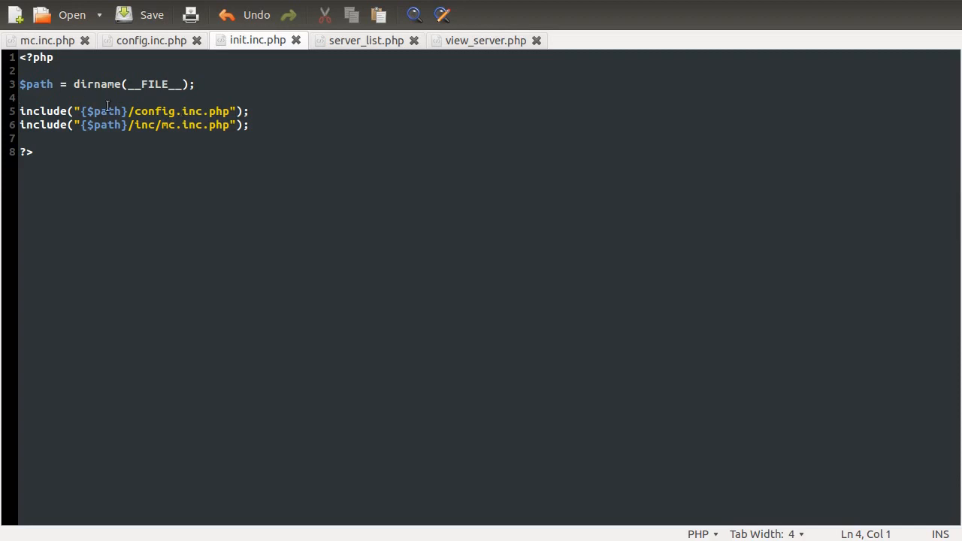
pyautogui.click(33, 151)
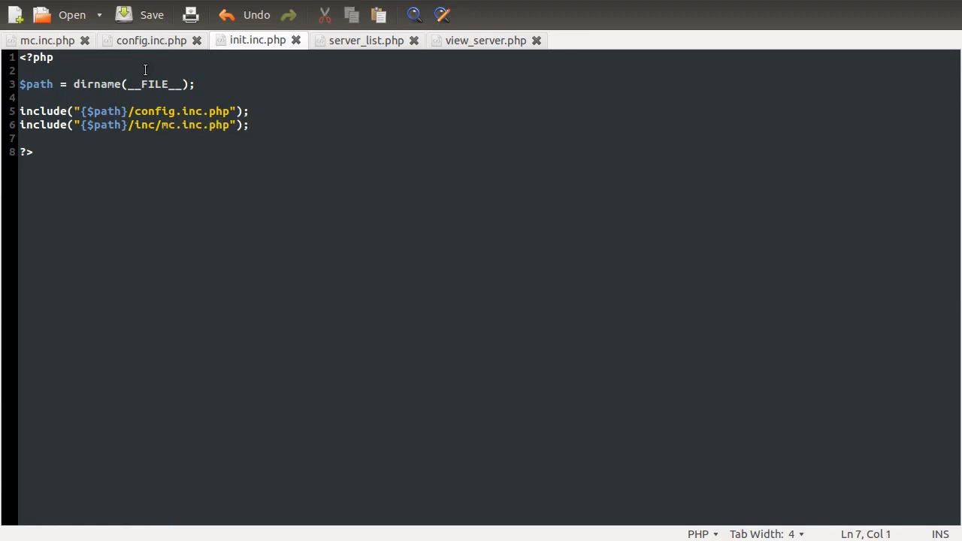
# - Review config.inc.php's $config['servers'] array of four servers on port 25565
pyautogui.click(151, 39)
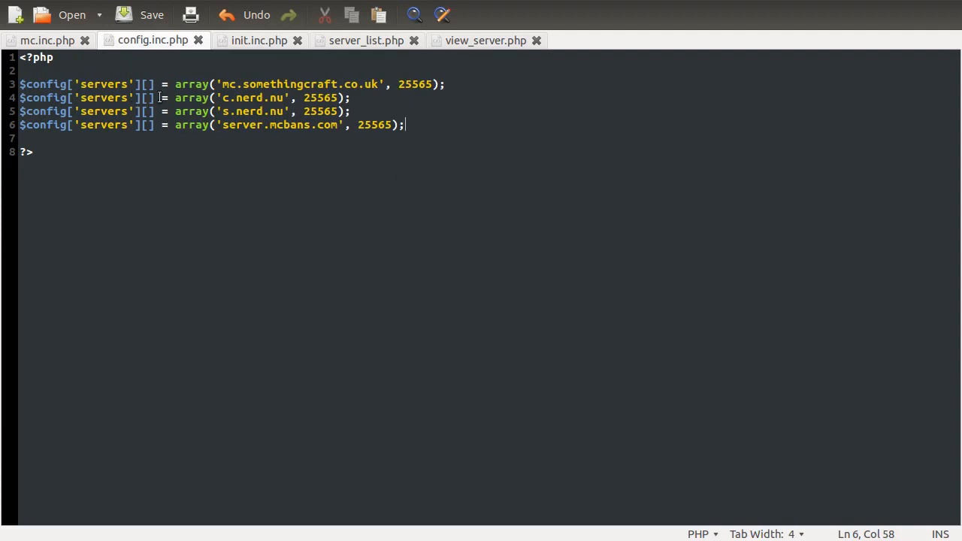
pyautogui.click(60, 84)
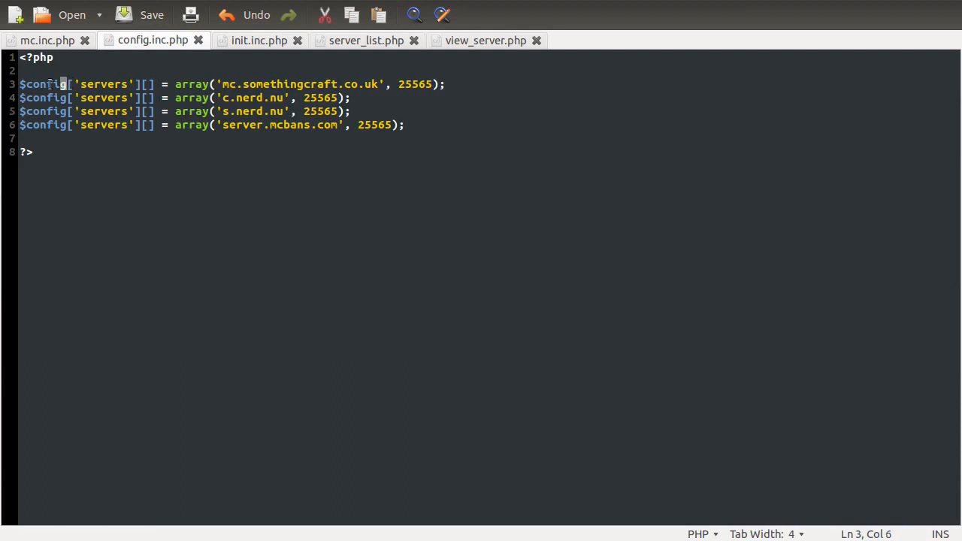
pyautogui.doubleClick(102, 84)
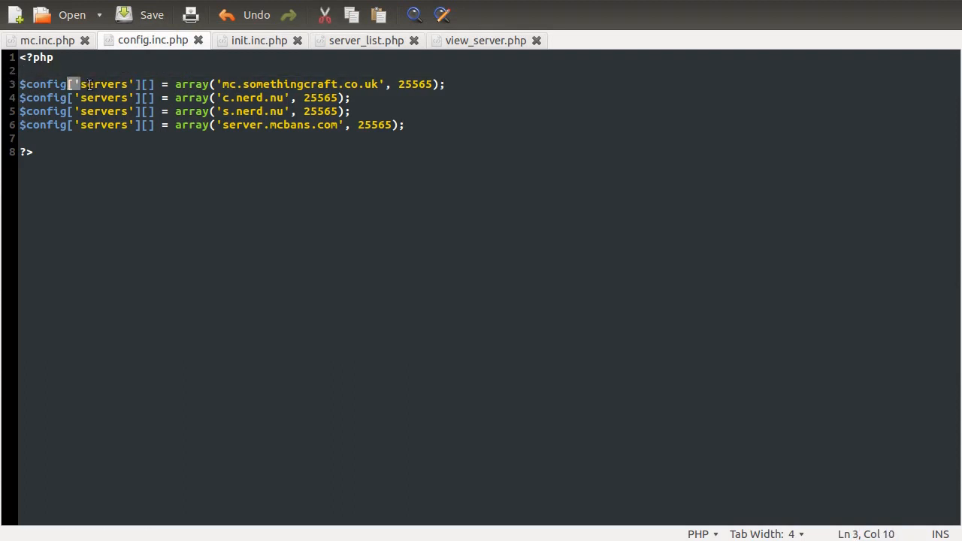
pyautogui.click(138, 85)
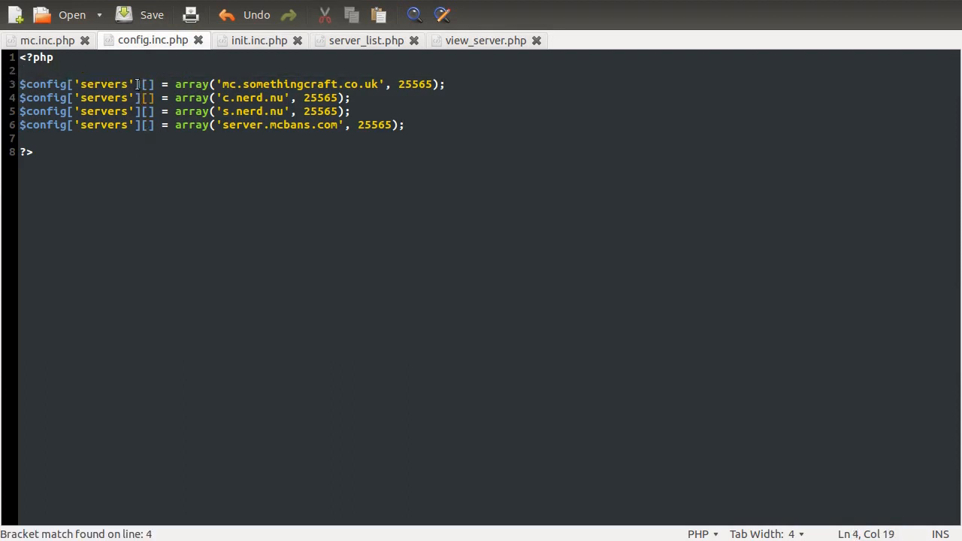
pyautogui.click(145, 98)
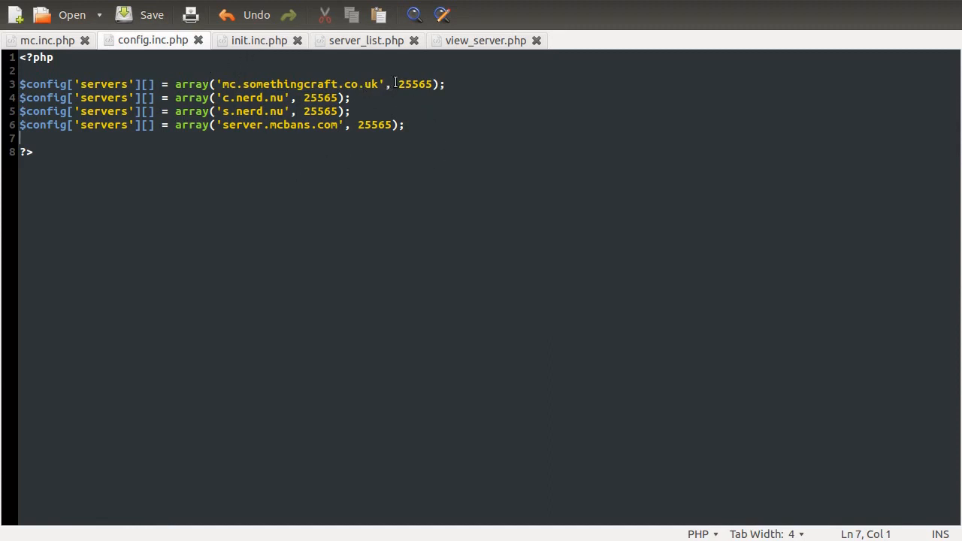
pyautogui.doubleClick(414, 84)
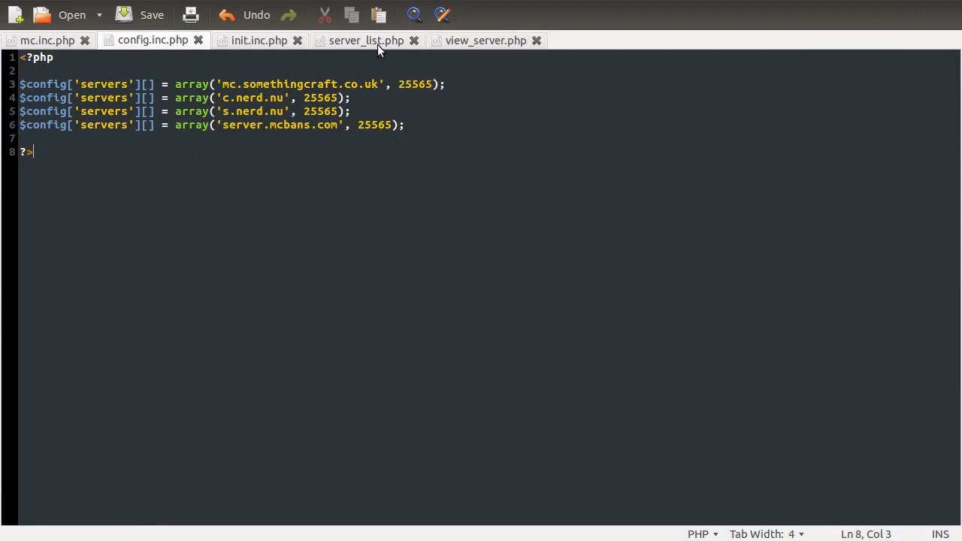
# - Add print_r($config); to server_list.php right after the core init include
pyautogui.click(365, 39)
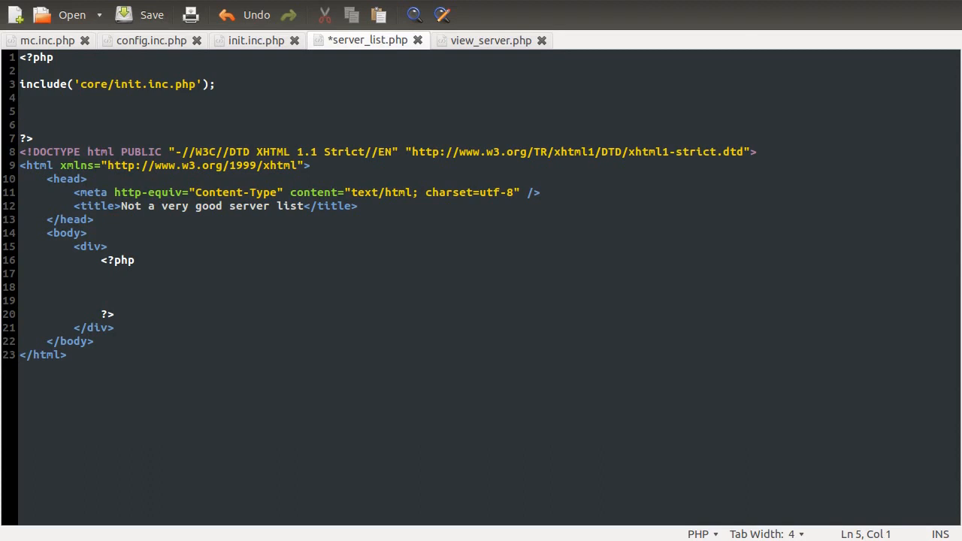
pyautogui.write('print_r)')
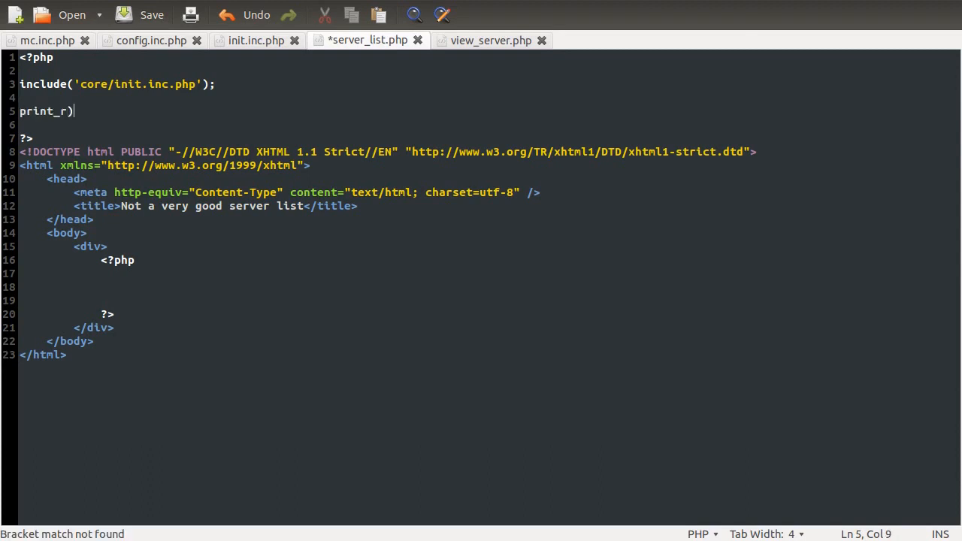
pyautogui.write('$config')
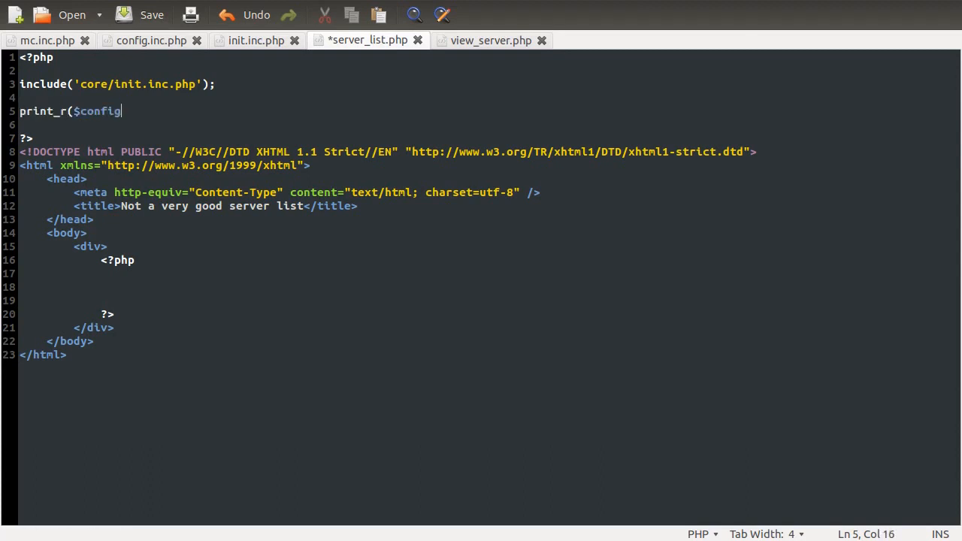
pyautogui.write(');')
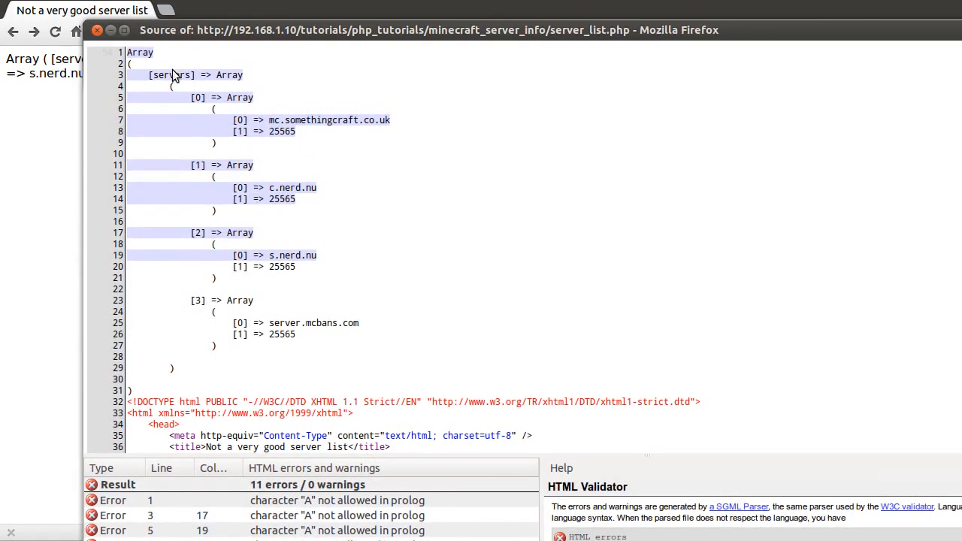
# - Inspect the dumped four-server config array in Firefox's page source
pyautogui.doubleClick(170, 75)
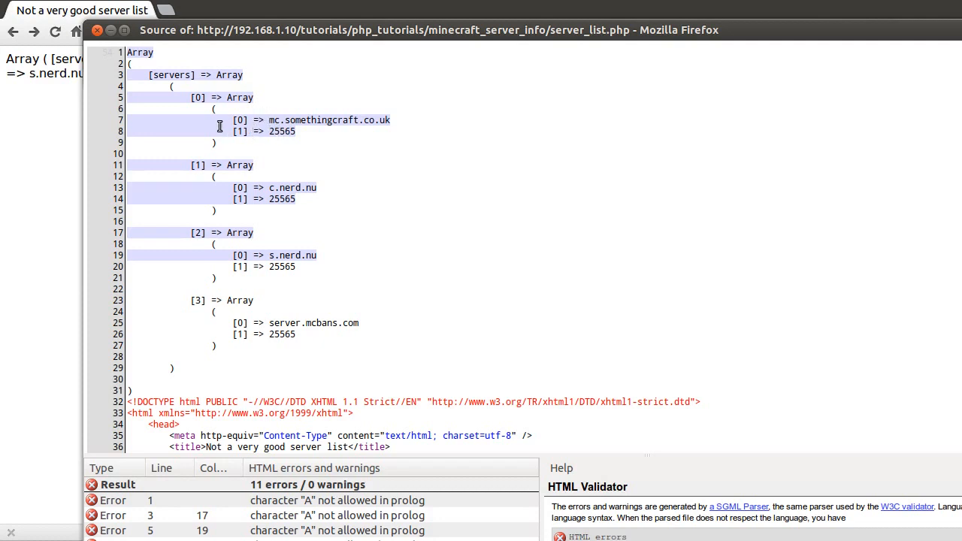
pyautogui.moveTo(219, 126)
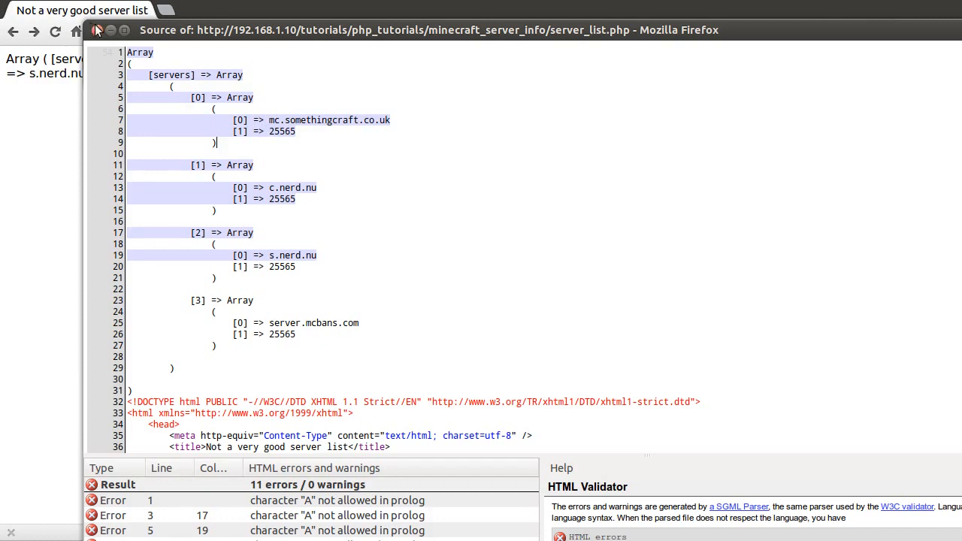
pyautogui.click(12, 30)
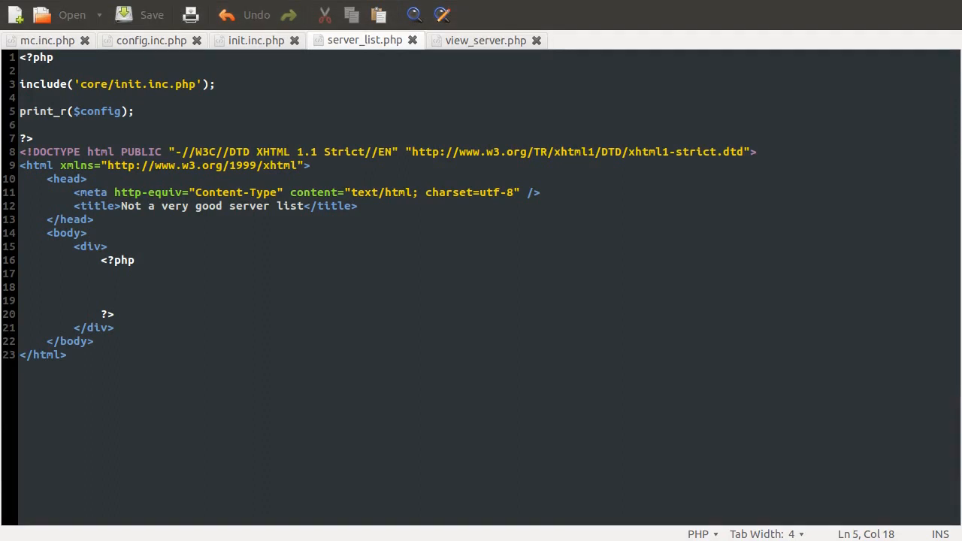
pyautogui.moveTo(202, 277)
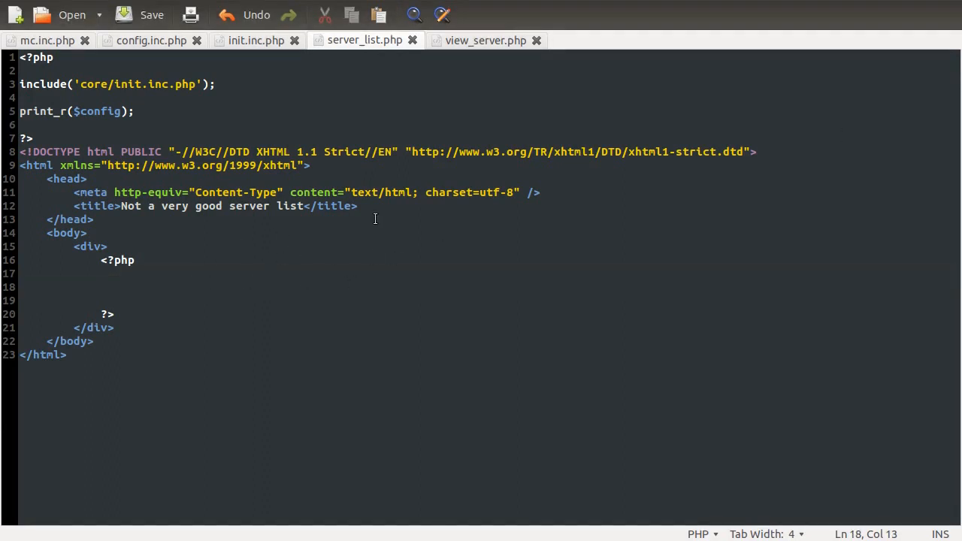
# - Replace the print_r line with a foreach over $config['servers'] as $server
pyautogui.tripleClick(75, 112)
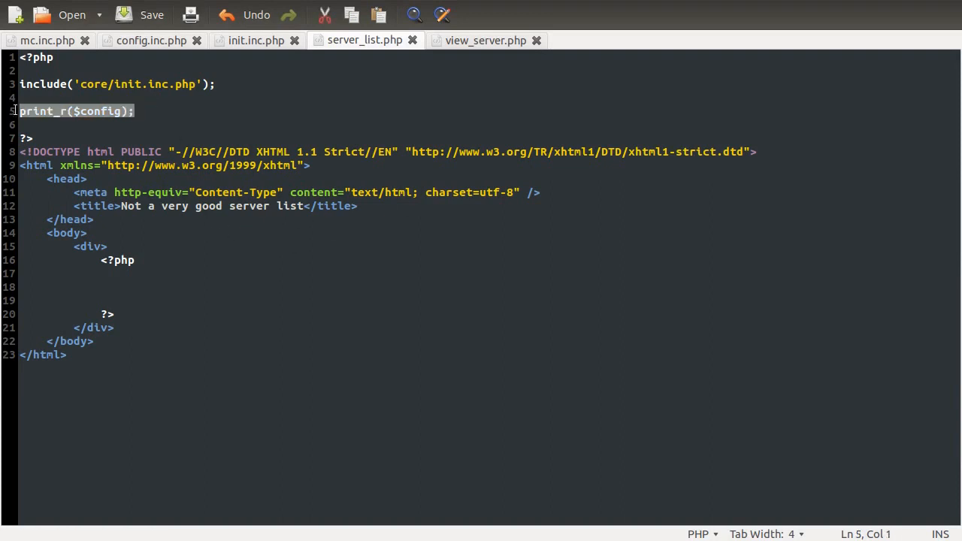
pyautogui.press('Delete')
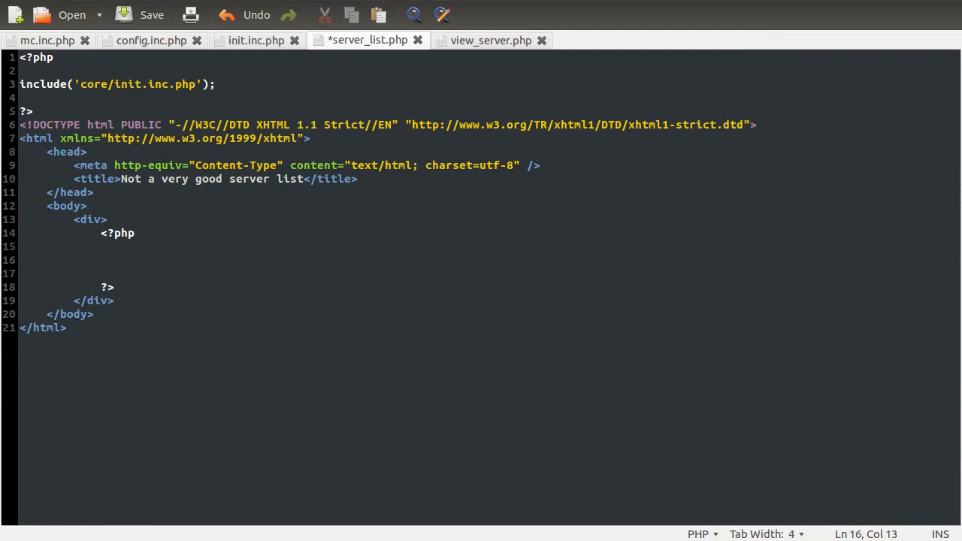
pyautogui.write('fo')
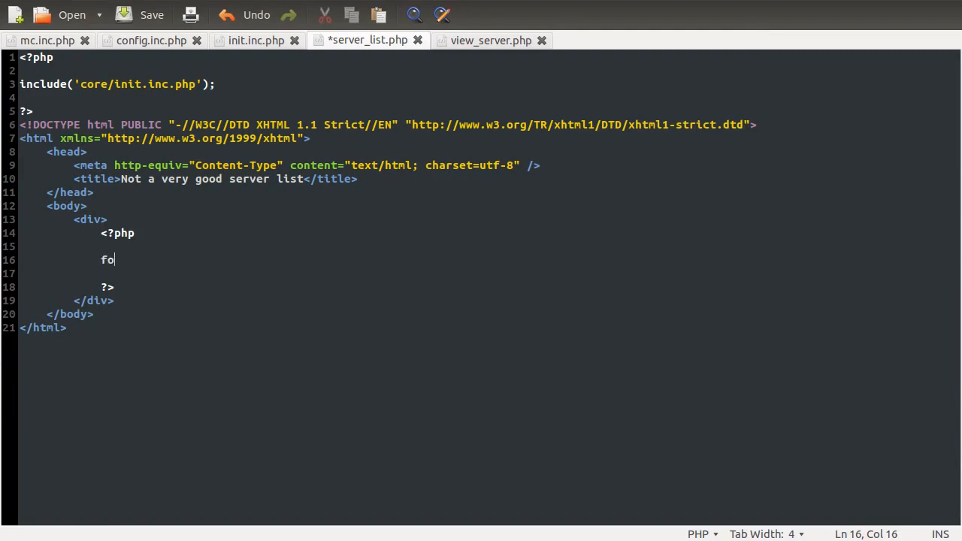
pyautogui.write('reach (')
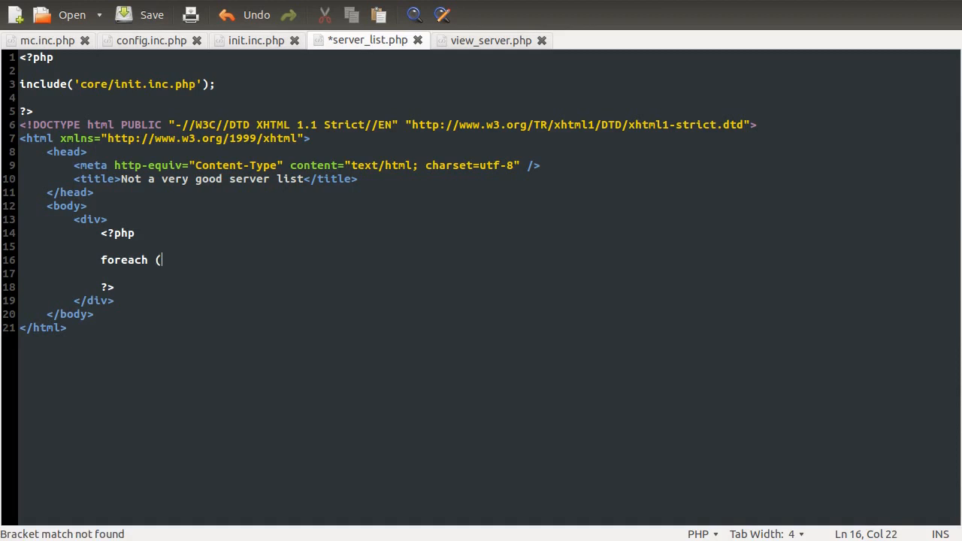
pyautogui.write('$conf')
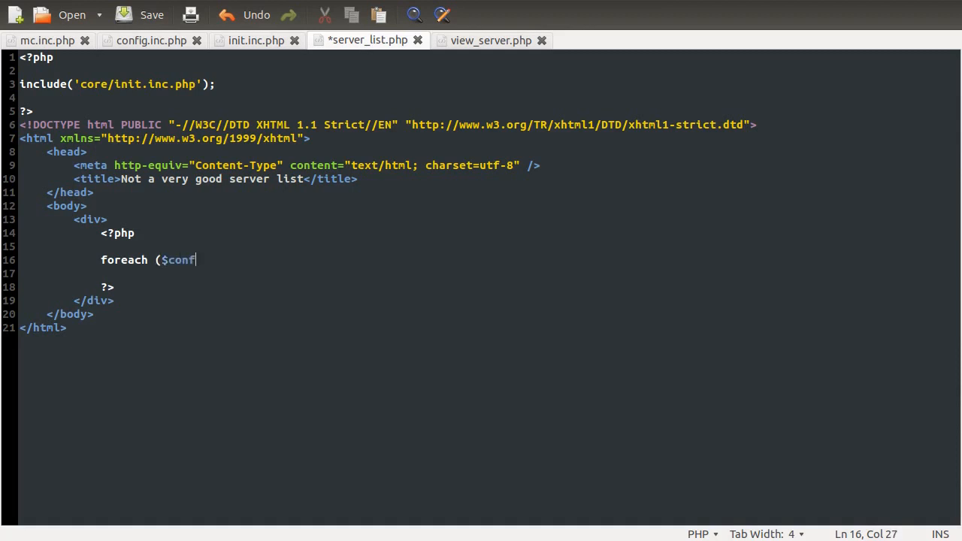
pyautogui.write("ig['serv")
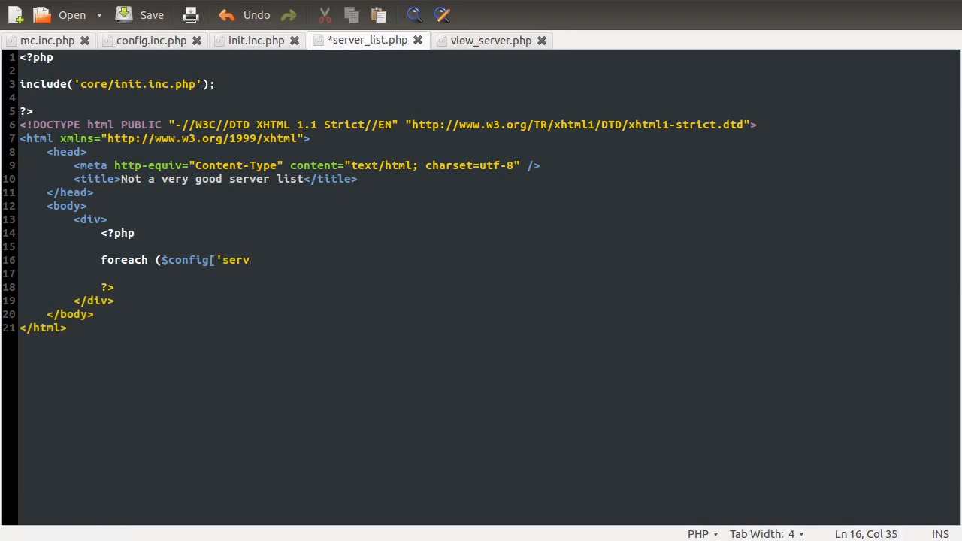
pyautogui.write("ers']")
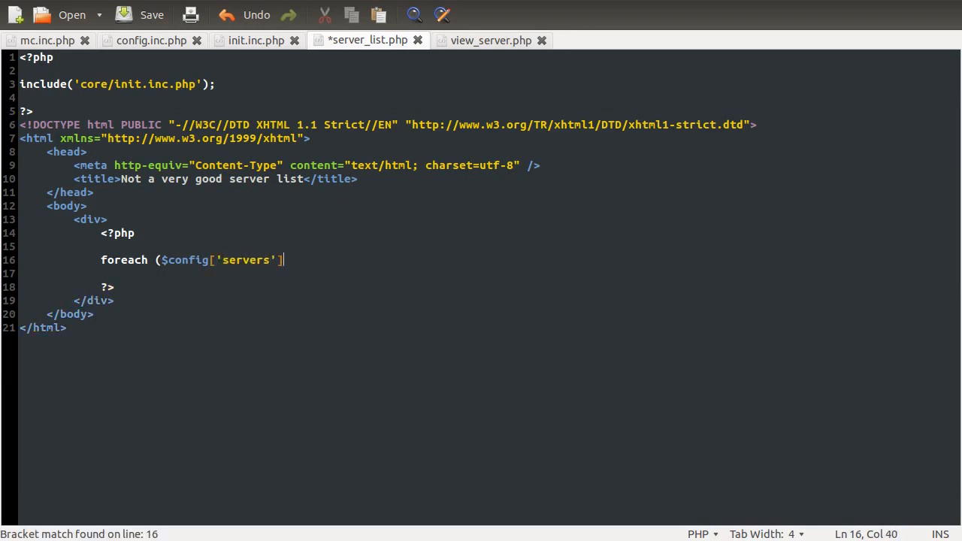
pyautogui.write('as $')
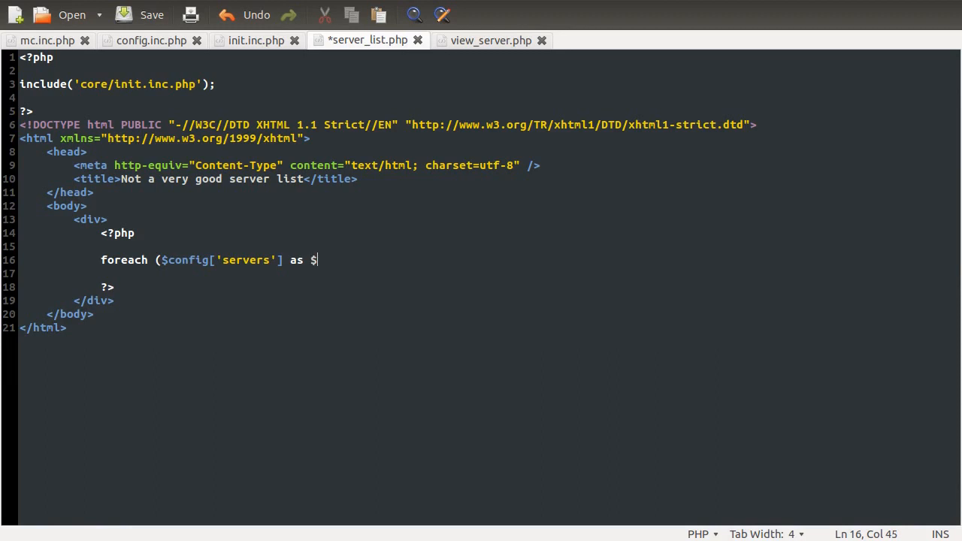
pyautogui.write('se')
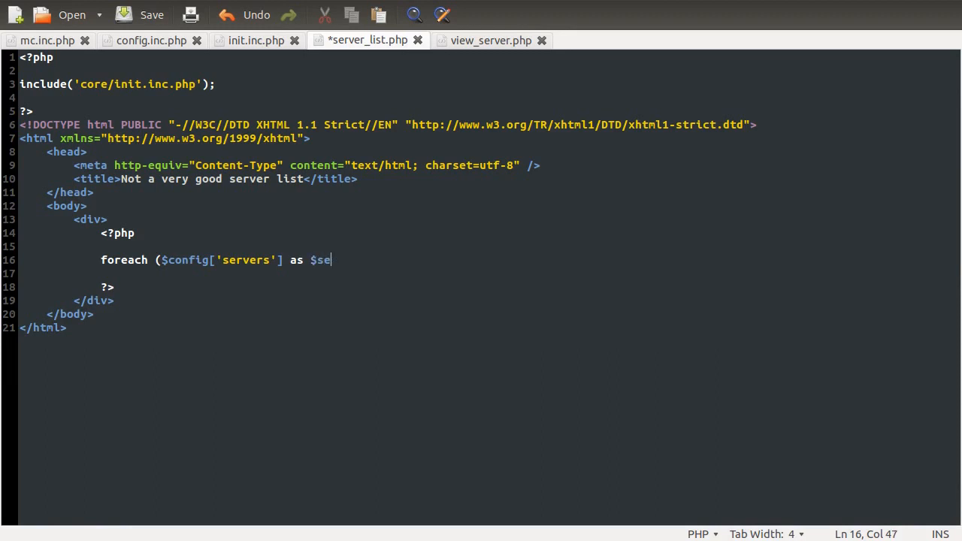
pyautogui.write('rver){')
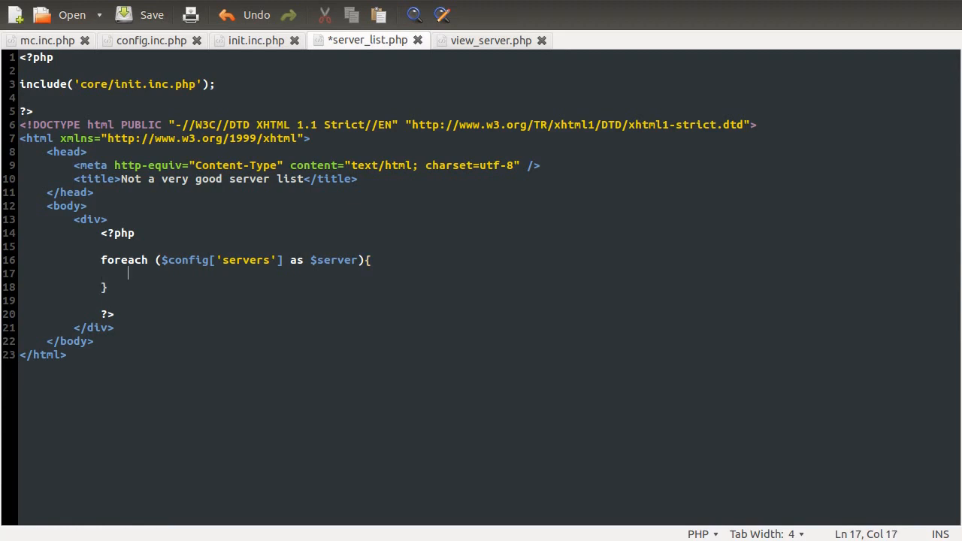
# - Echo '<a href="">', $server[0], '</a>' for each server and test the page in the browser
pyautogui.write('echo')
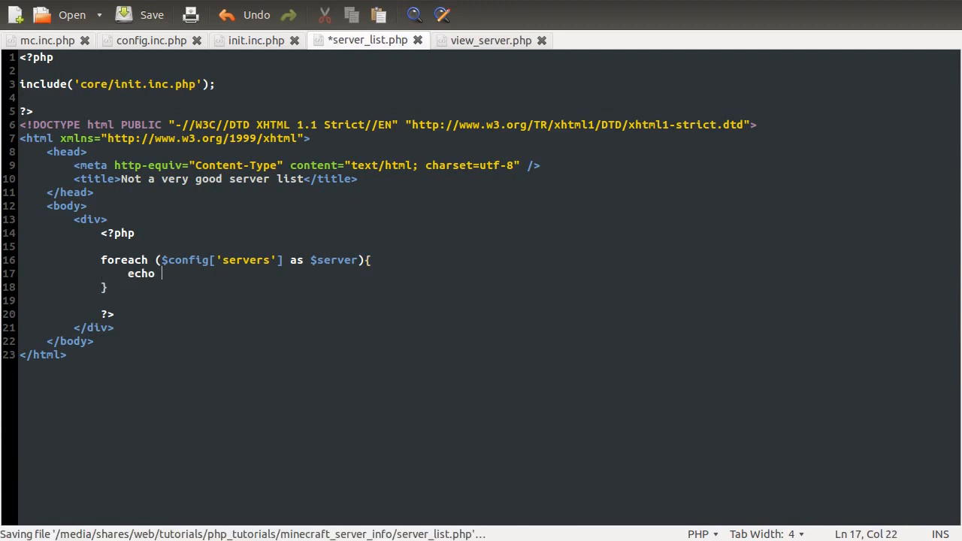
pyautogui.write("'';")
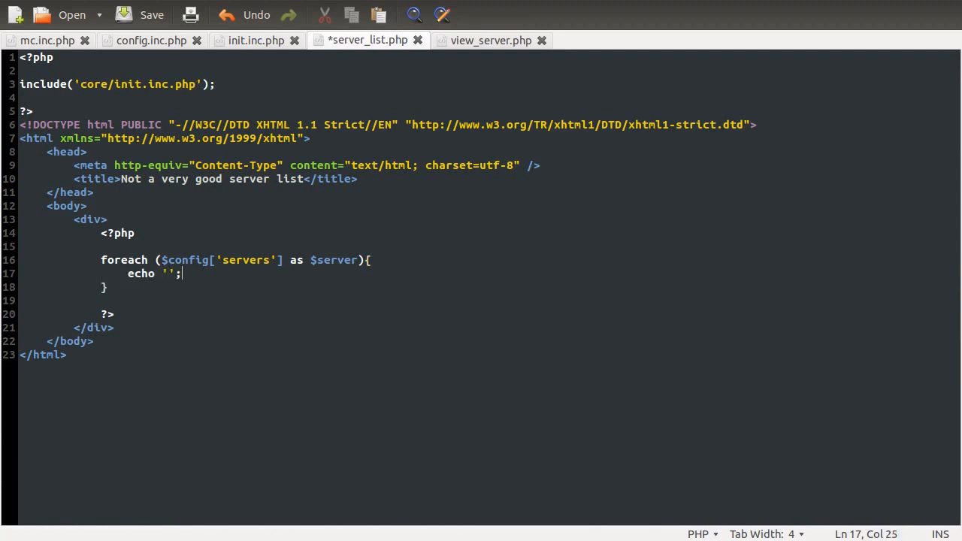
pyautogui.write('<a href')
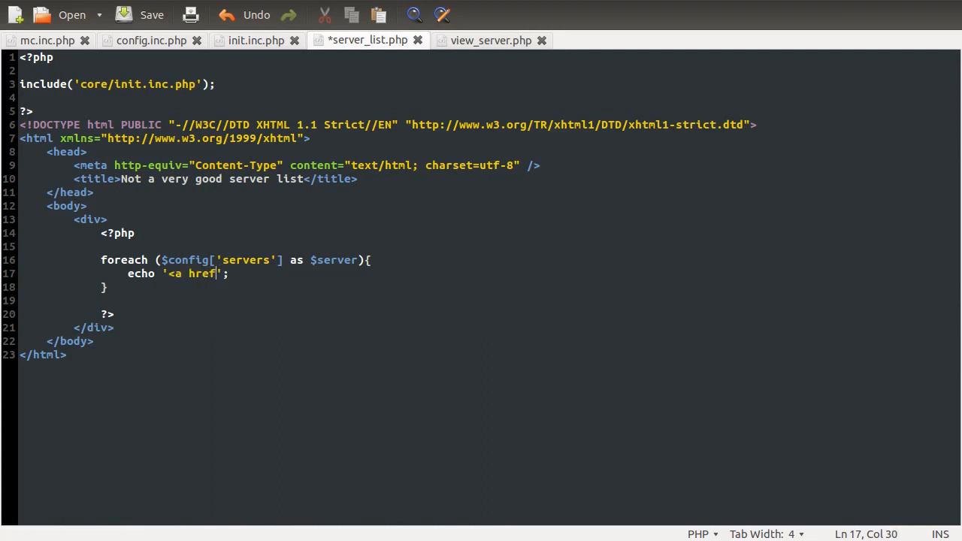
pyautogui.write('="">')
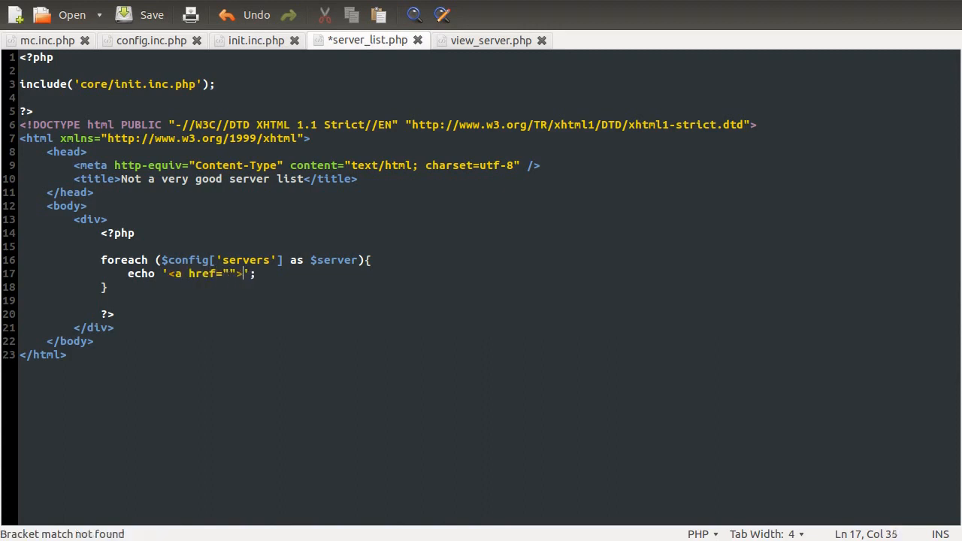
pyautogui.write('</s>')
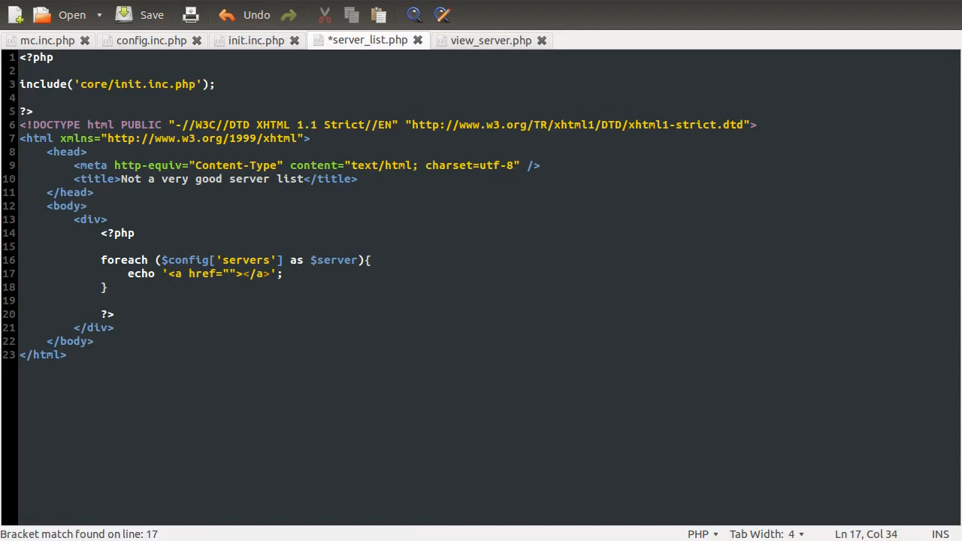
pyautogui.write(",'")
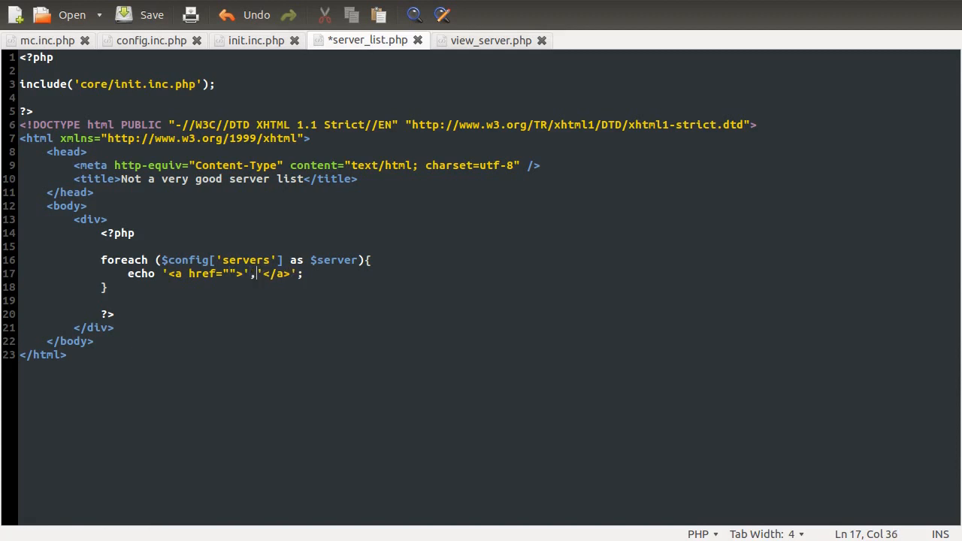
pyautogui.write('" "')
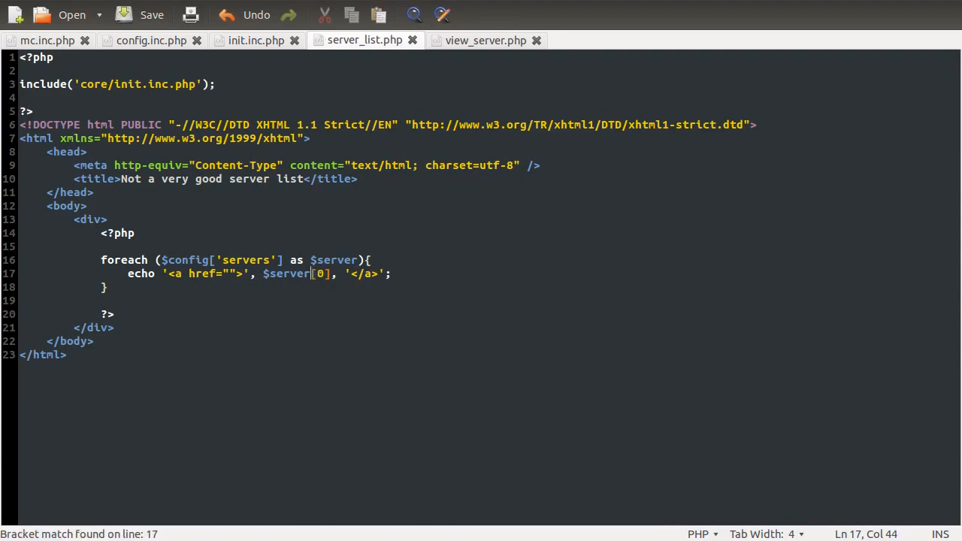
pyautogui.click(276, 274)
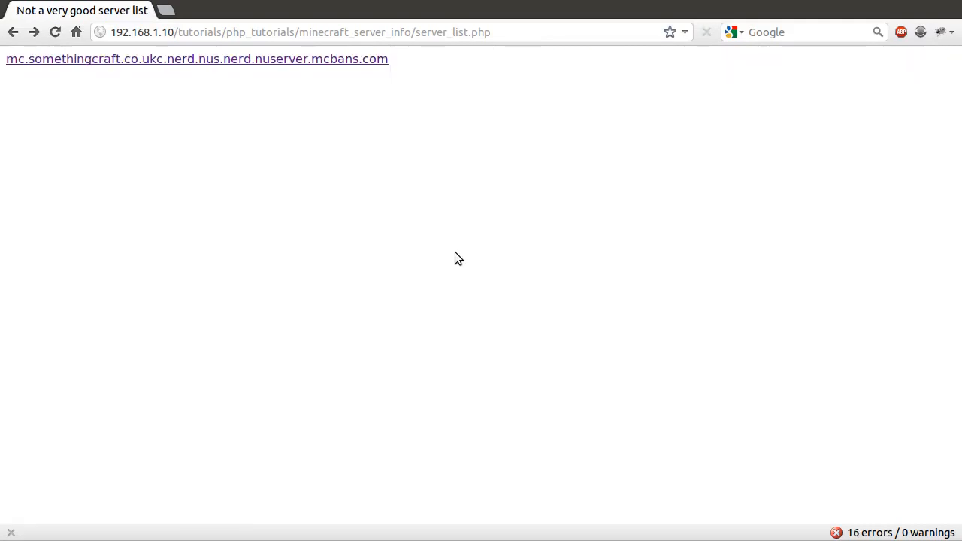
pyautogui.moveTo(334, 100)
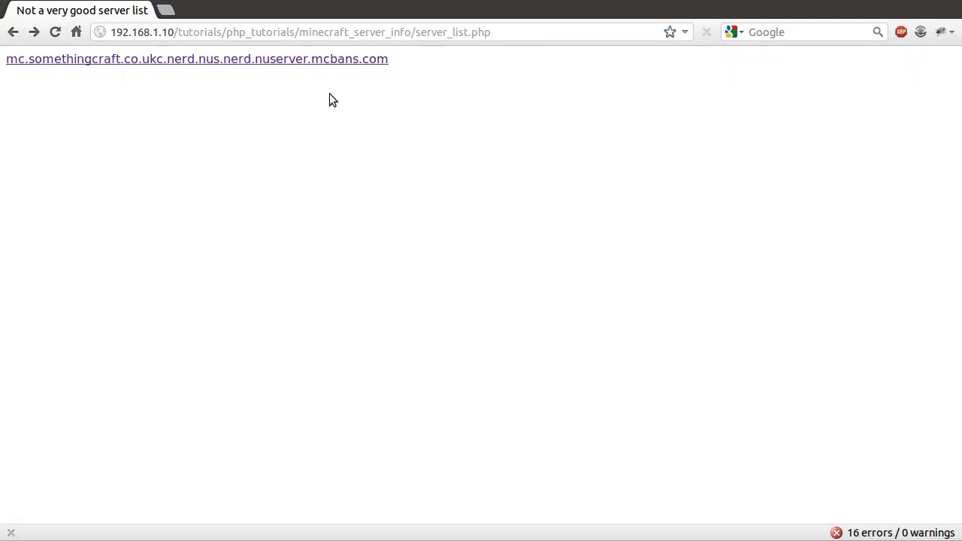
pyautogui.moveTo(118, 79)
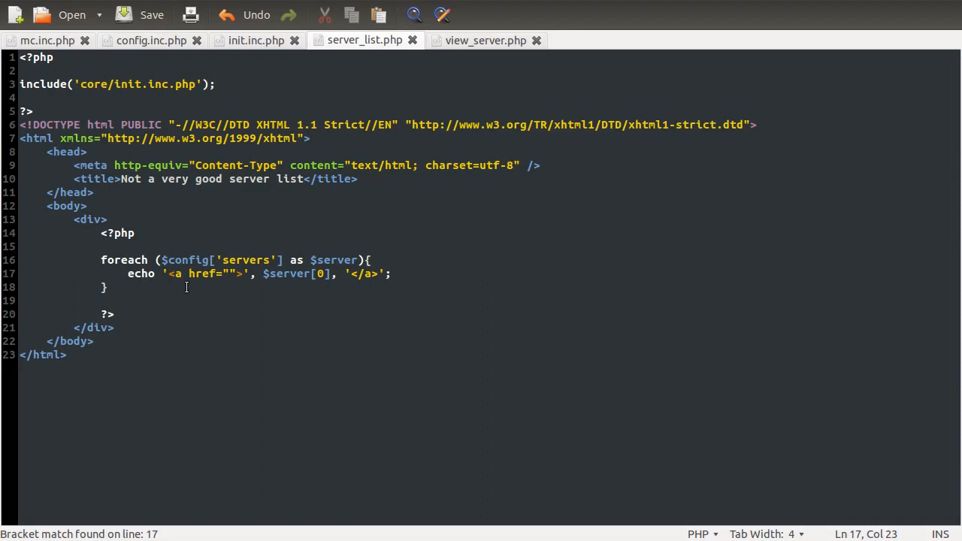
# - Wrap each echoed server link in <p>...</p> tags
pyautogui.write('<p>')
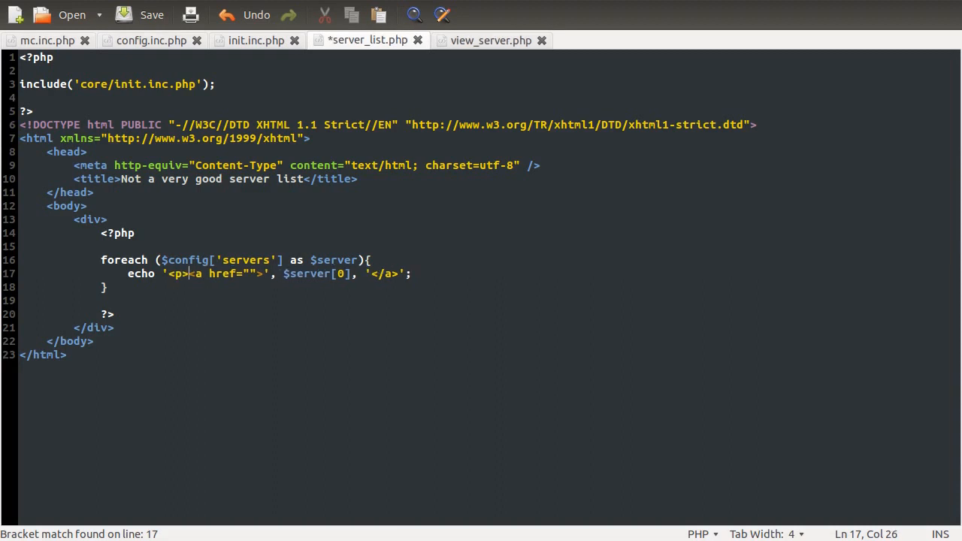
pyautogui.write('</p')
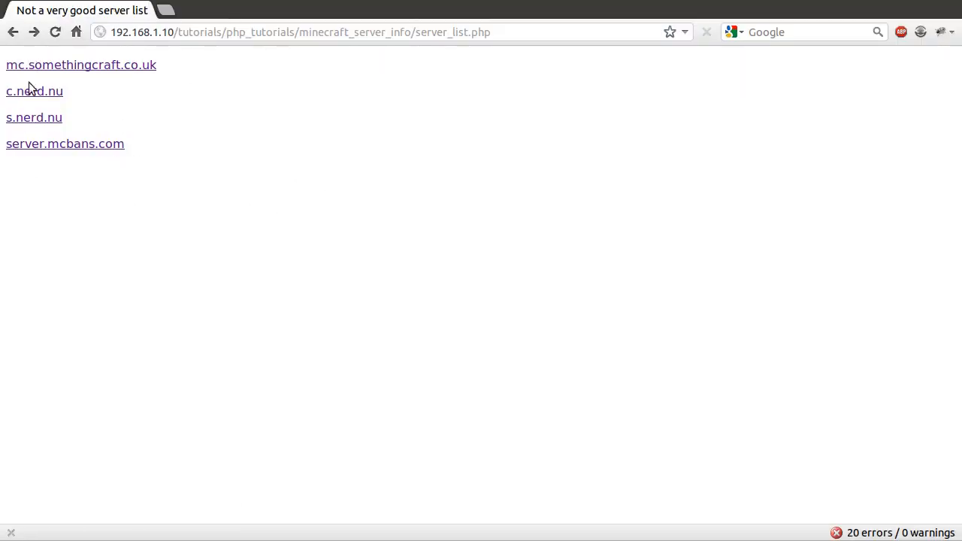
pyautogui.moveTo(65, 145)
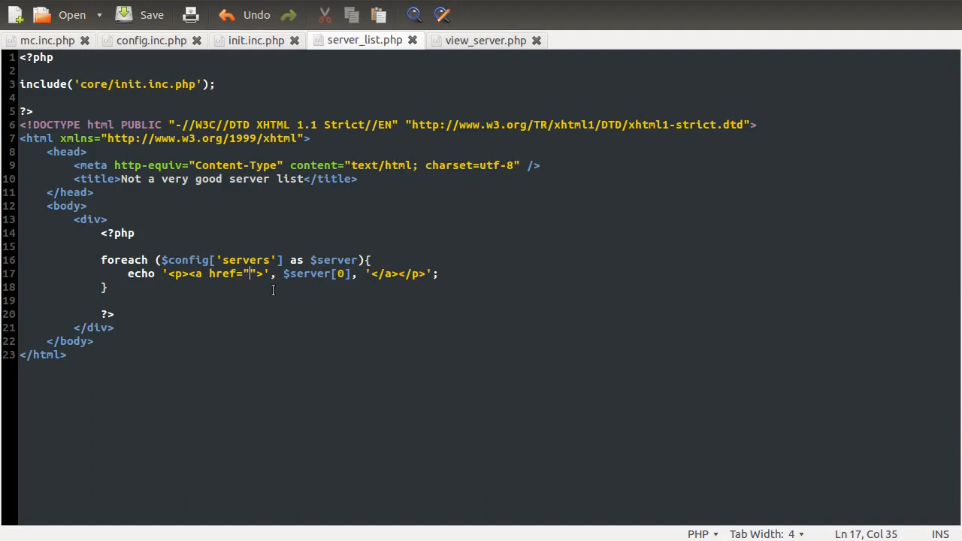
# - Point each link's href to vire_server.php?sid= followed by the server id
pyautogui.write("', ,")
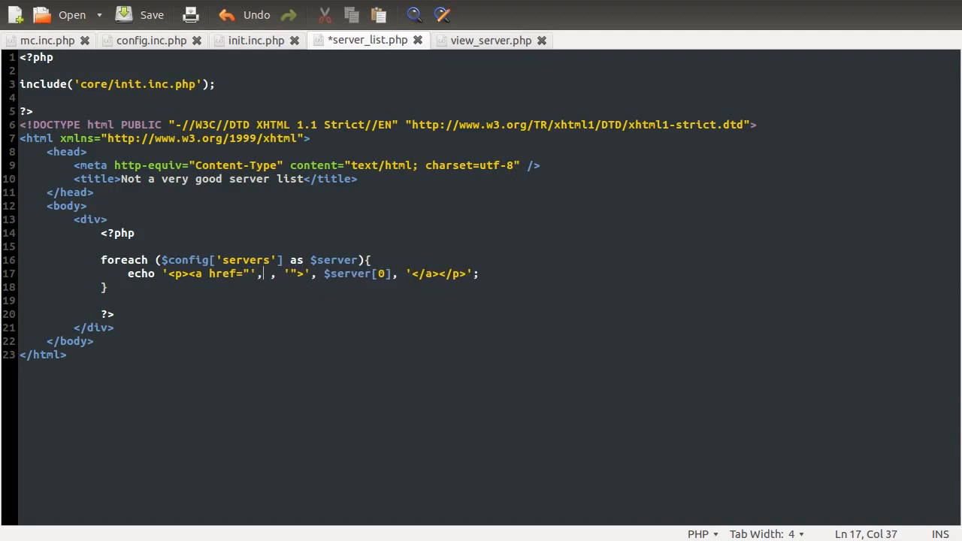
pyautogui.write('v')
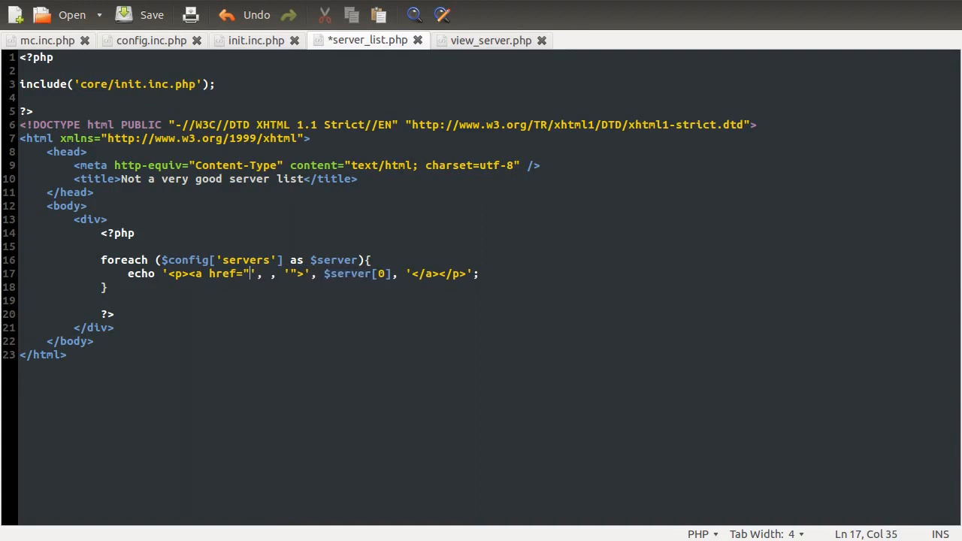
pyautogui.write('vire_server')
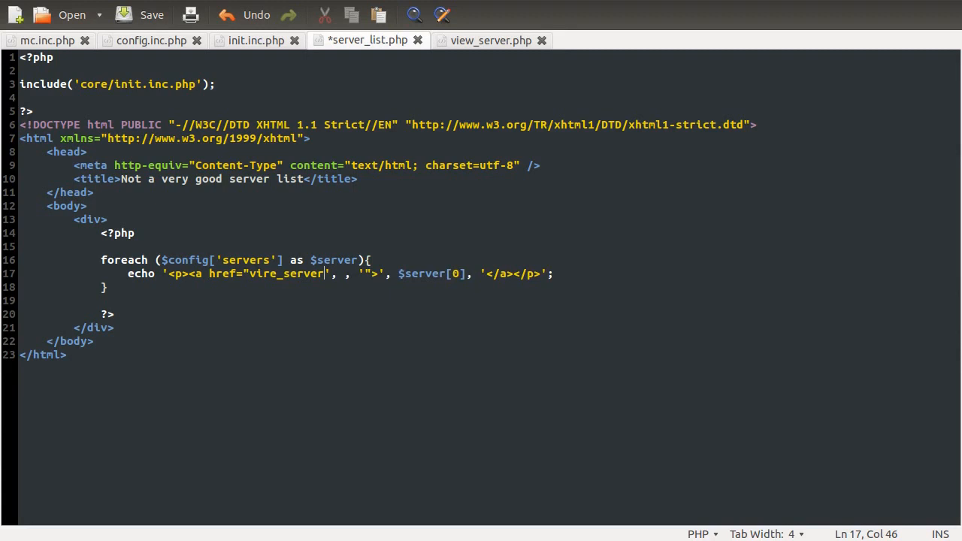
pyautogui.write('.php?')
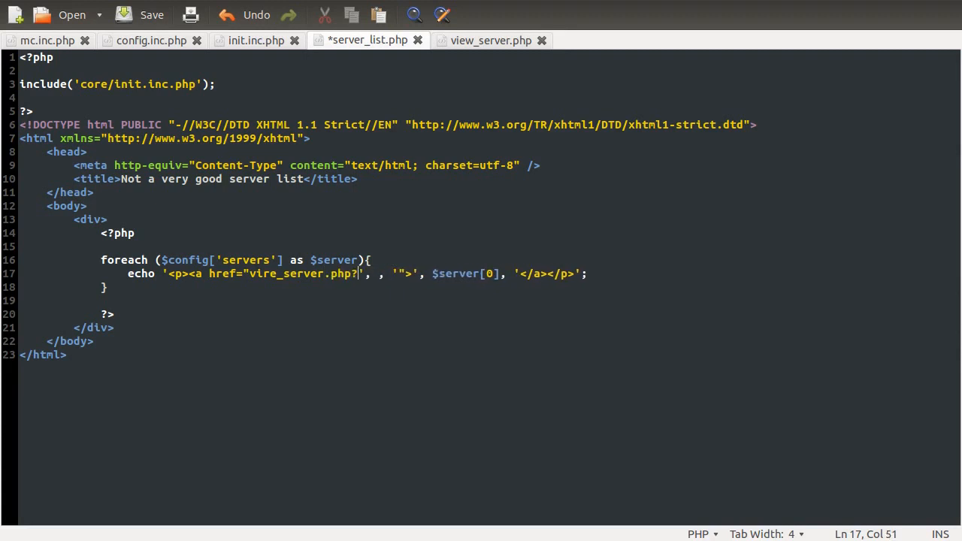
pyautogui.write('sid')
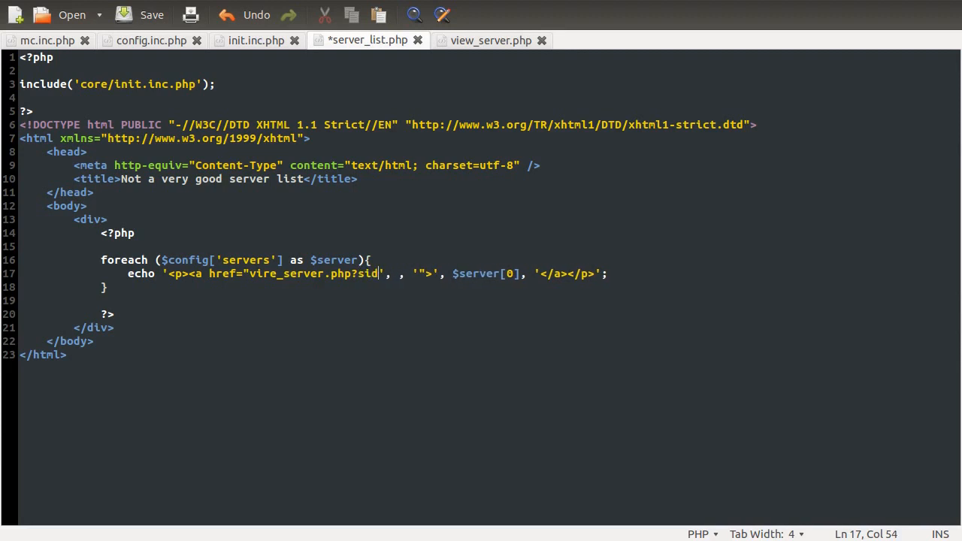
pyautogui.write('=')
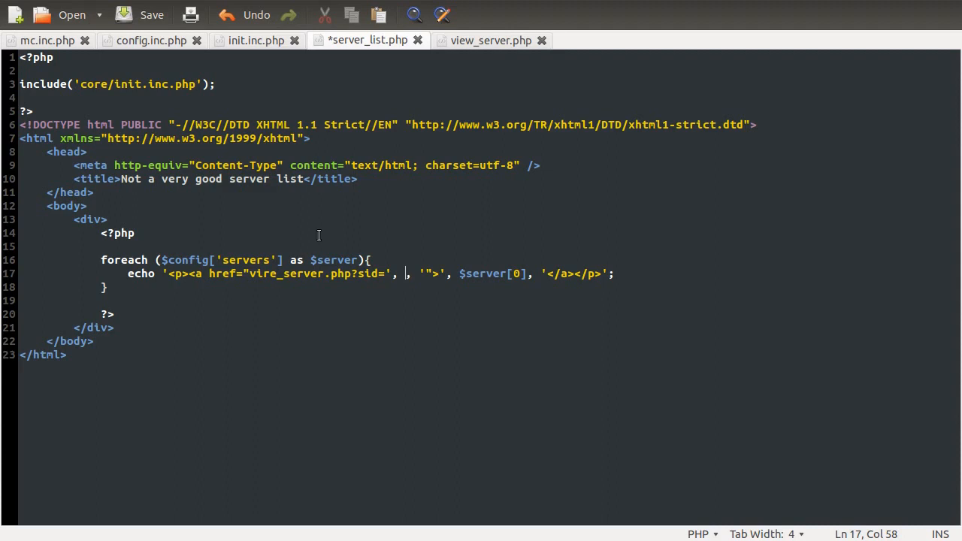
pyautogui.moveTo(310, 260)
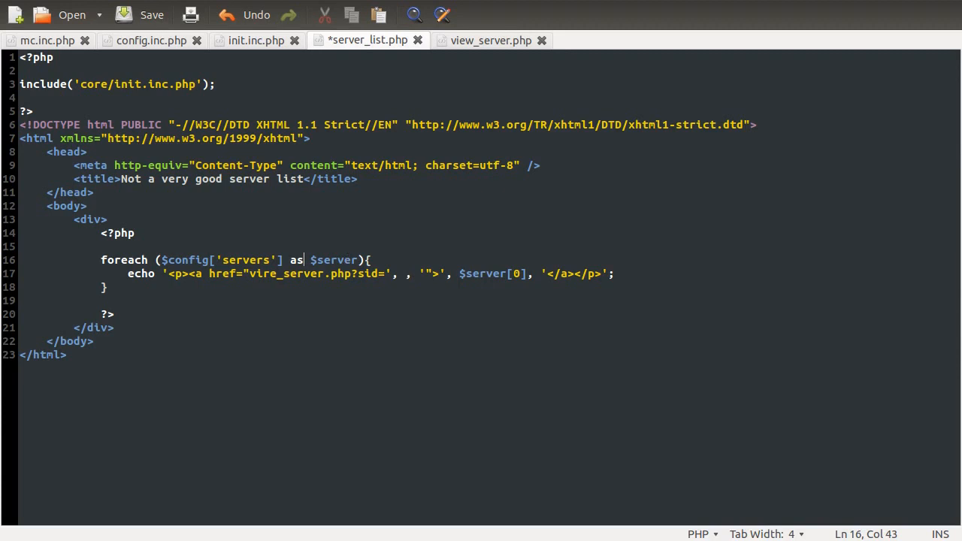
# - Loop as $id => $server, insert $id into the href, and save server_list.php
pyautogui.click(273, 274)
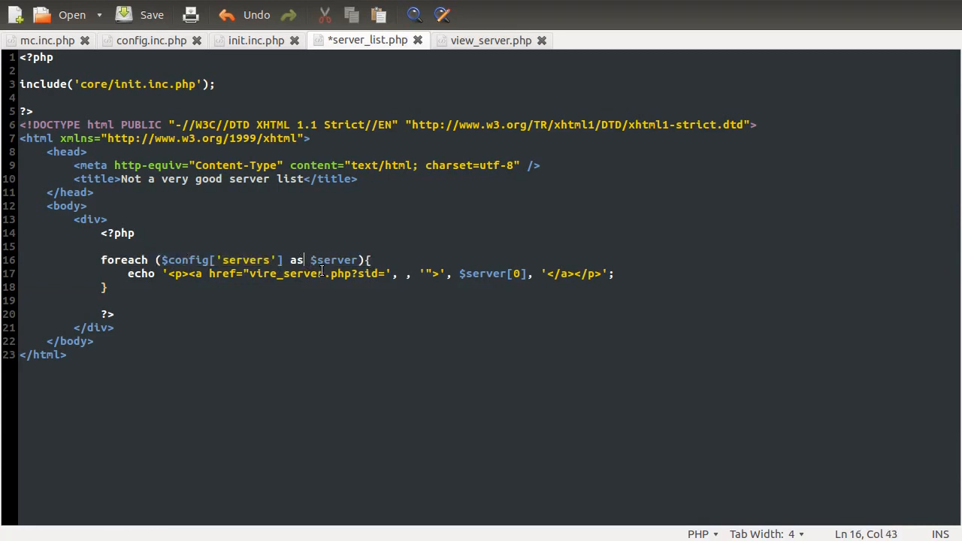
pyautogui.write('" "')
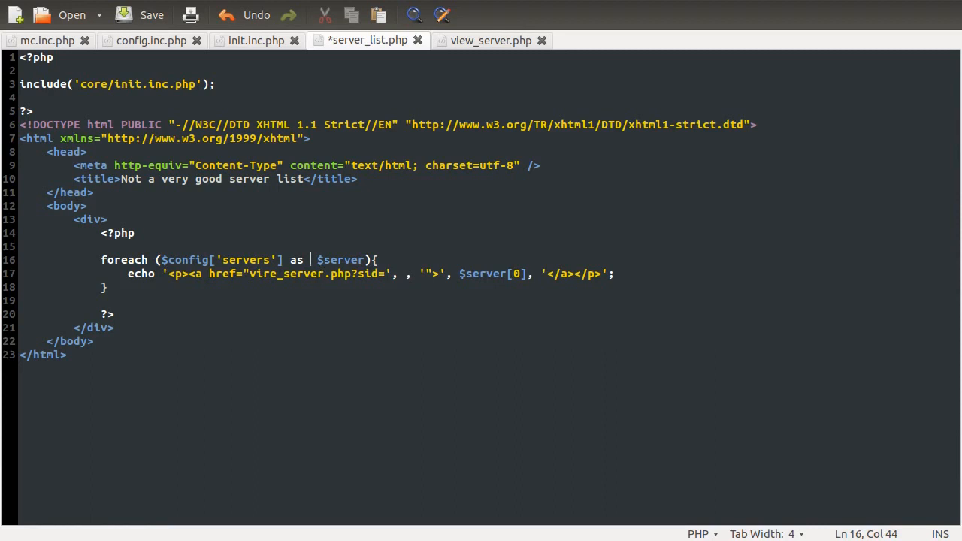
pyautogui.write('$k')
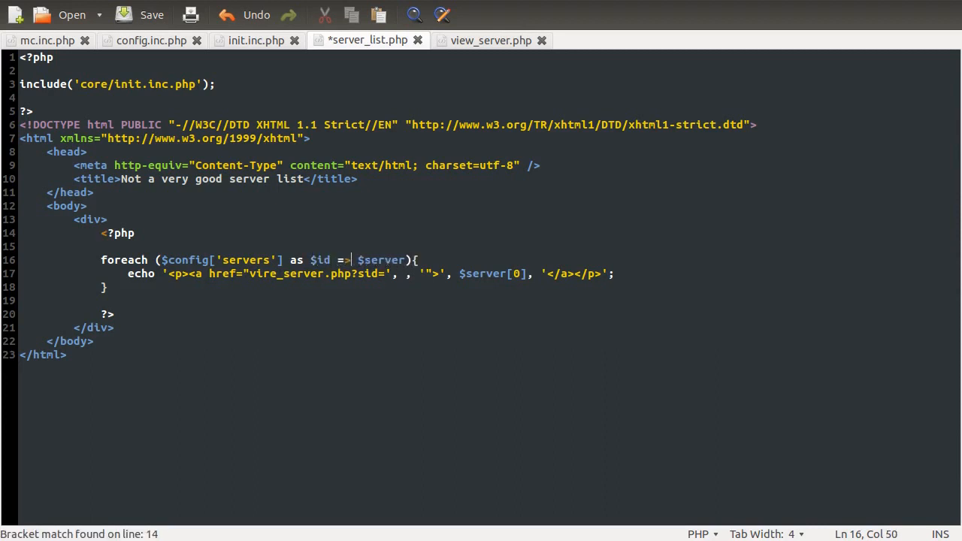
pyautogui.press('ctrl+s')
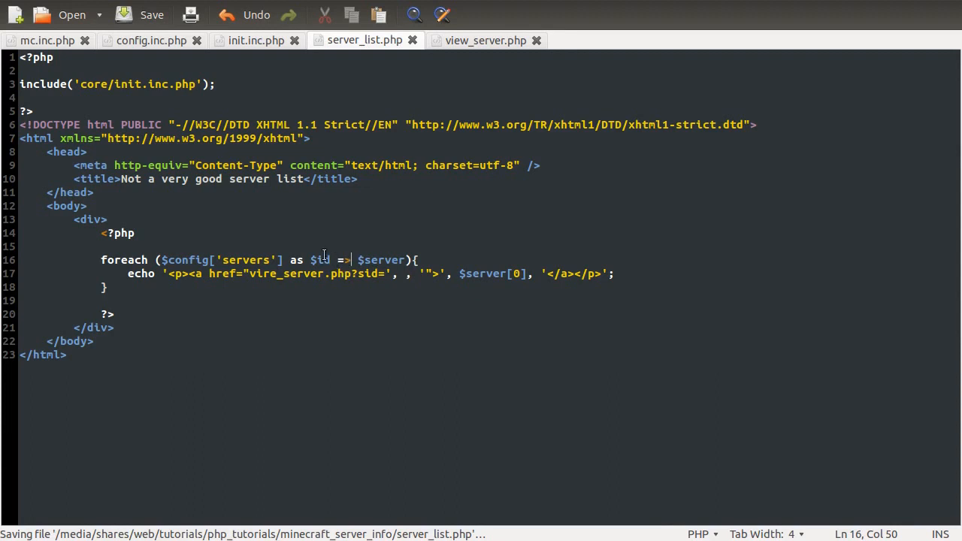
pyautogui.doubleClick(318, 258)
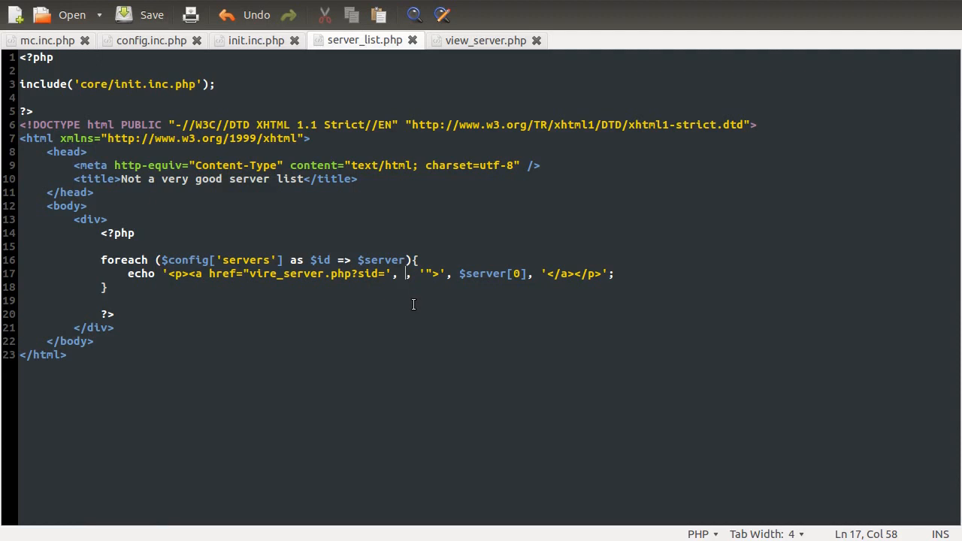
pyautogui.write('$id')
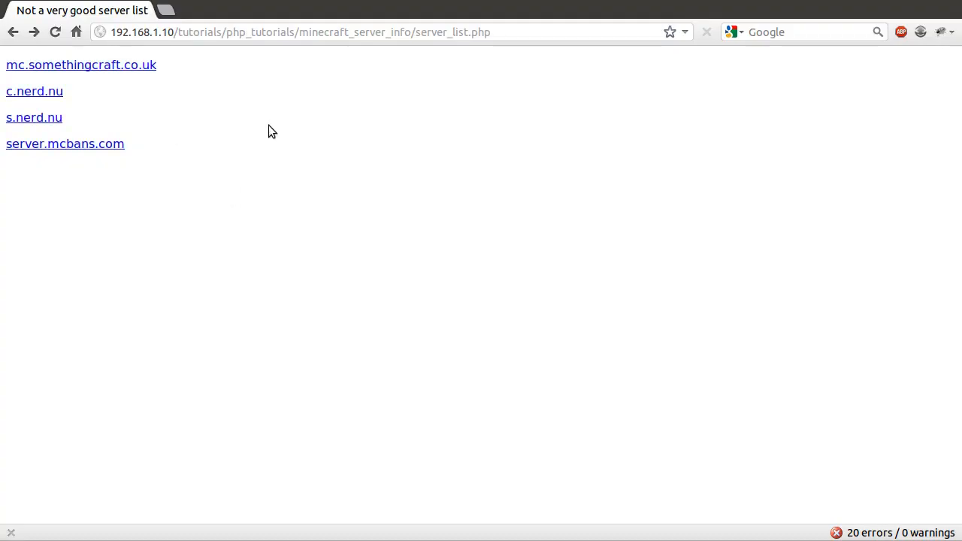
pyautogui.moveTo(62, 64)
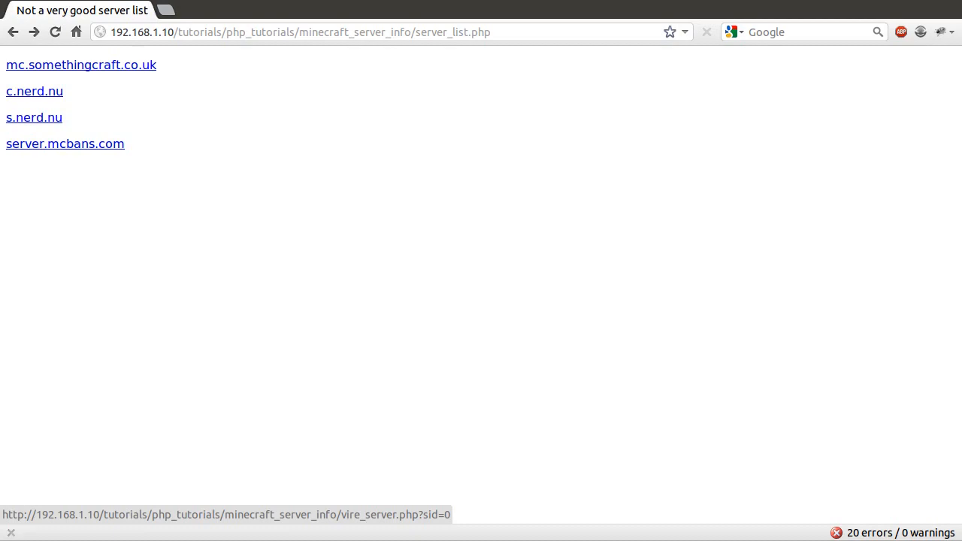
pyautogui.moveTo(34, 117)
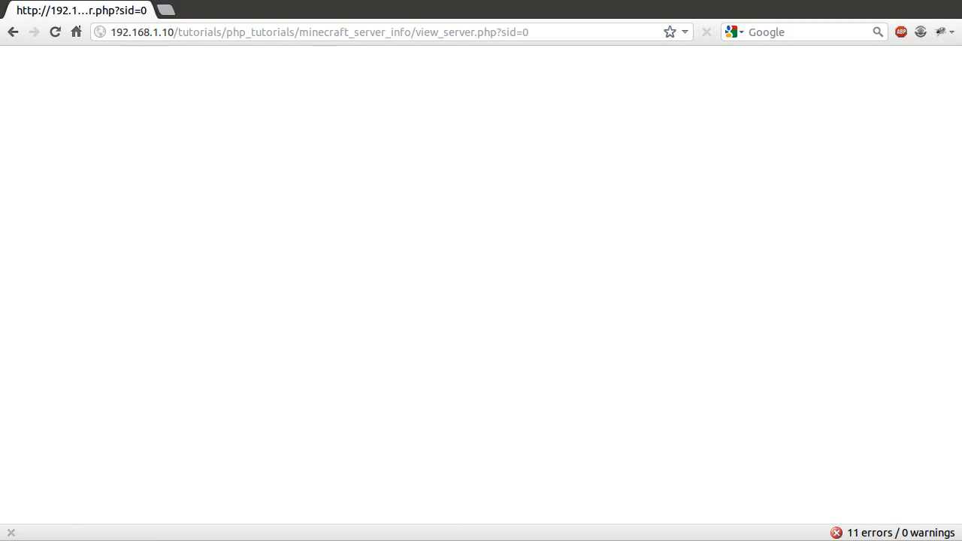
pyautogui.moveTo(595, 226)
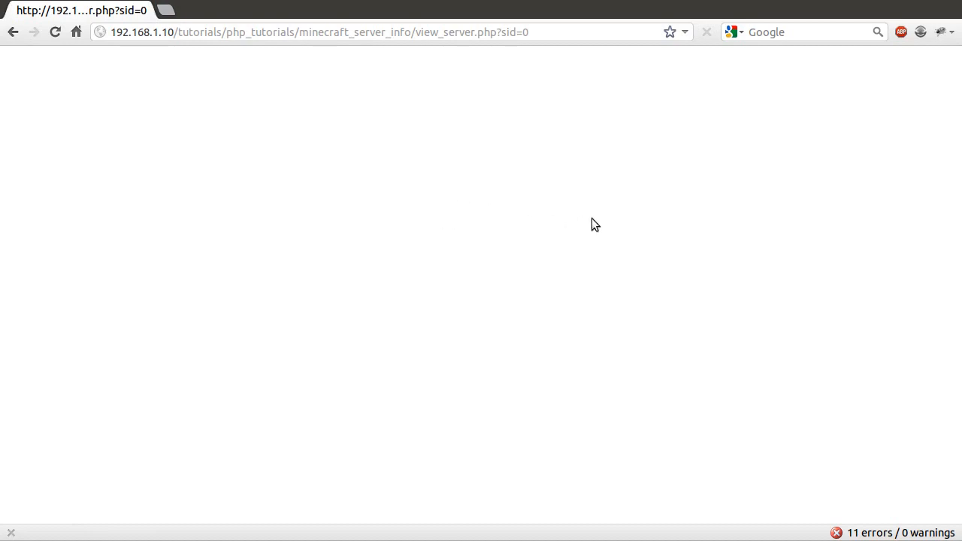
pyautogui.moveTo(602, 218)
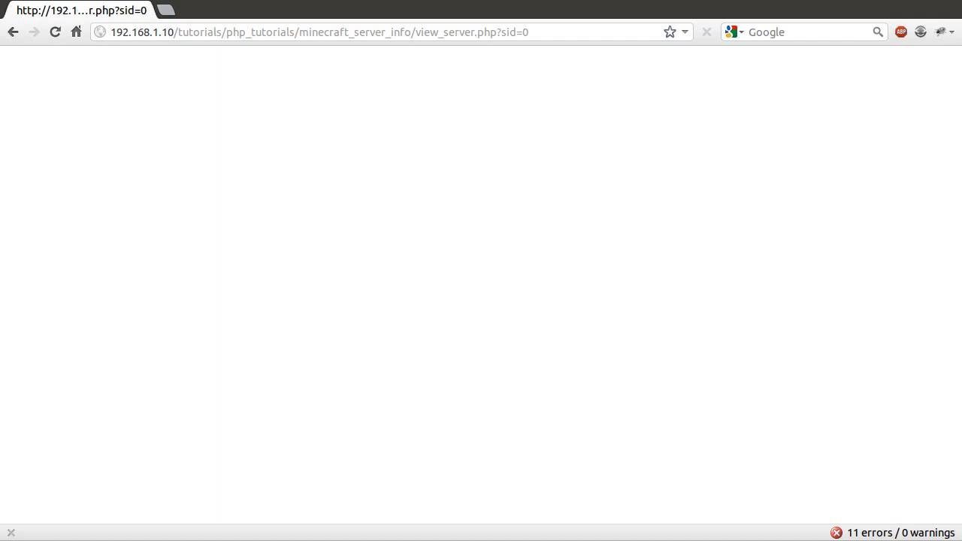
pyautogui.moveTo(583, 300)
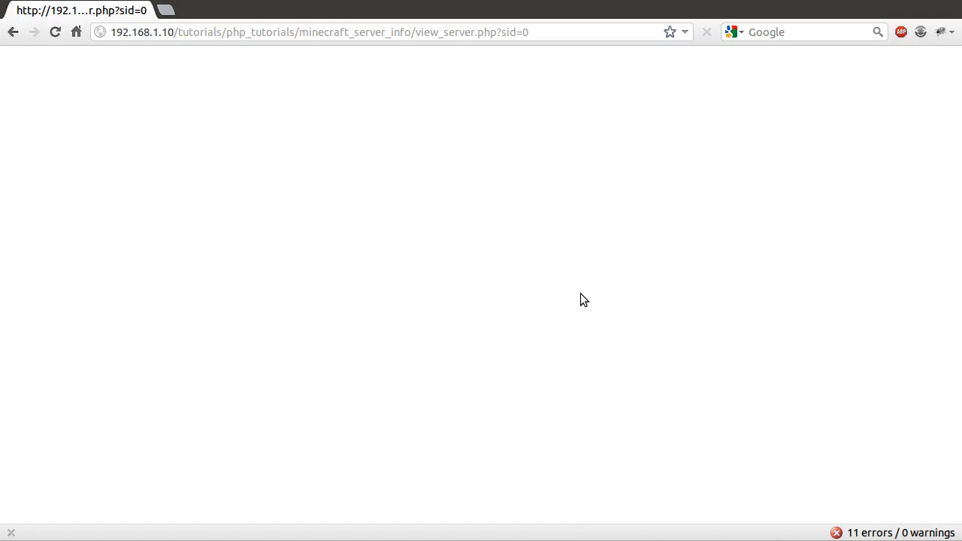
pyautogui.moveTo(586, 293)
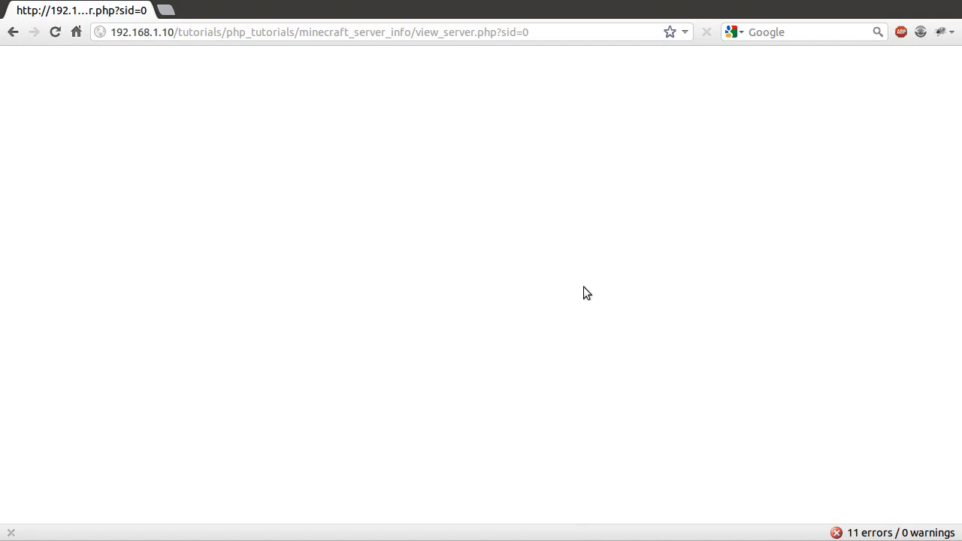
pyautogui.moveTo(322, 192)
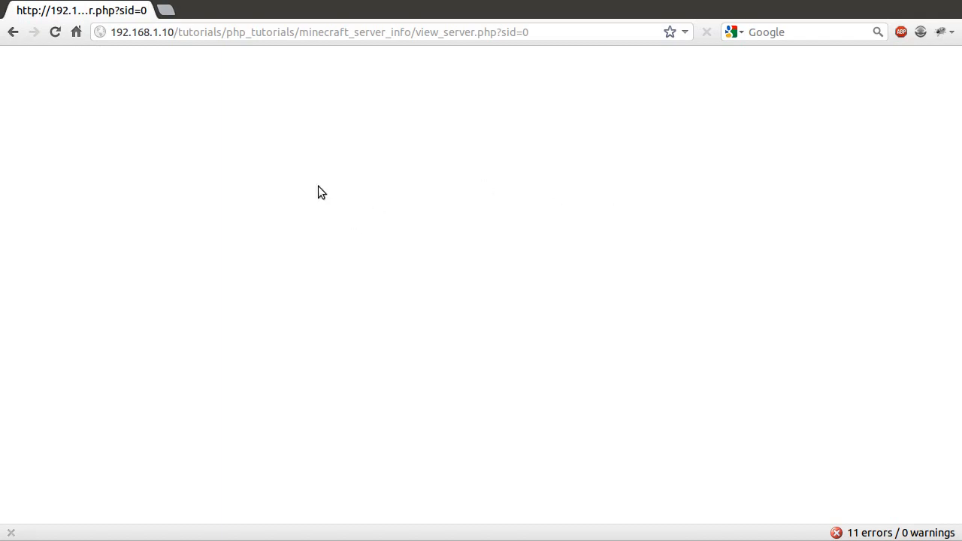